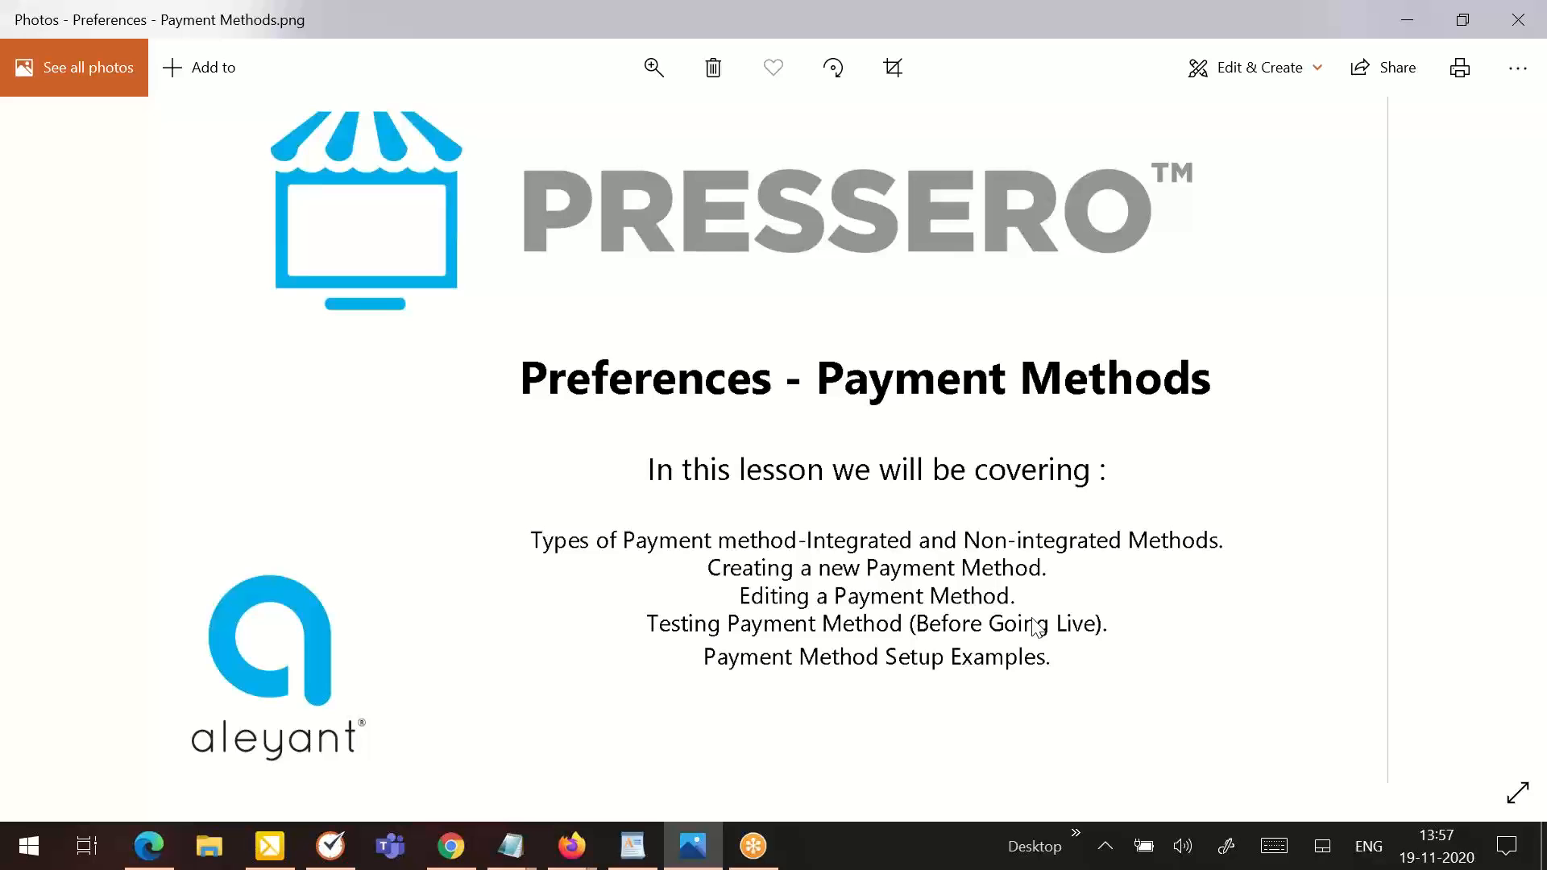
pyautogui.moveTo(1482, 494)
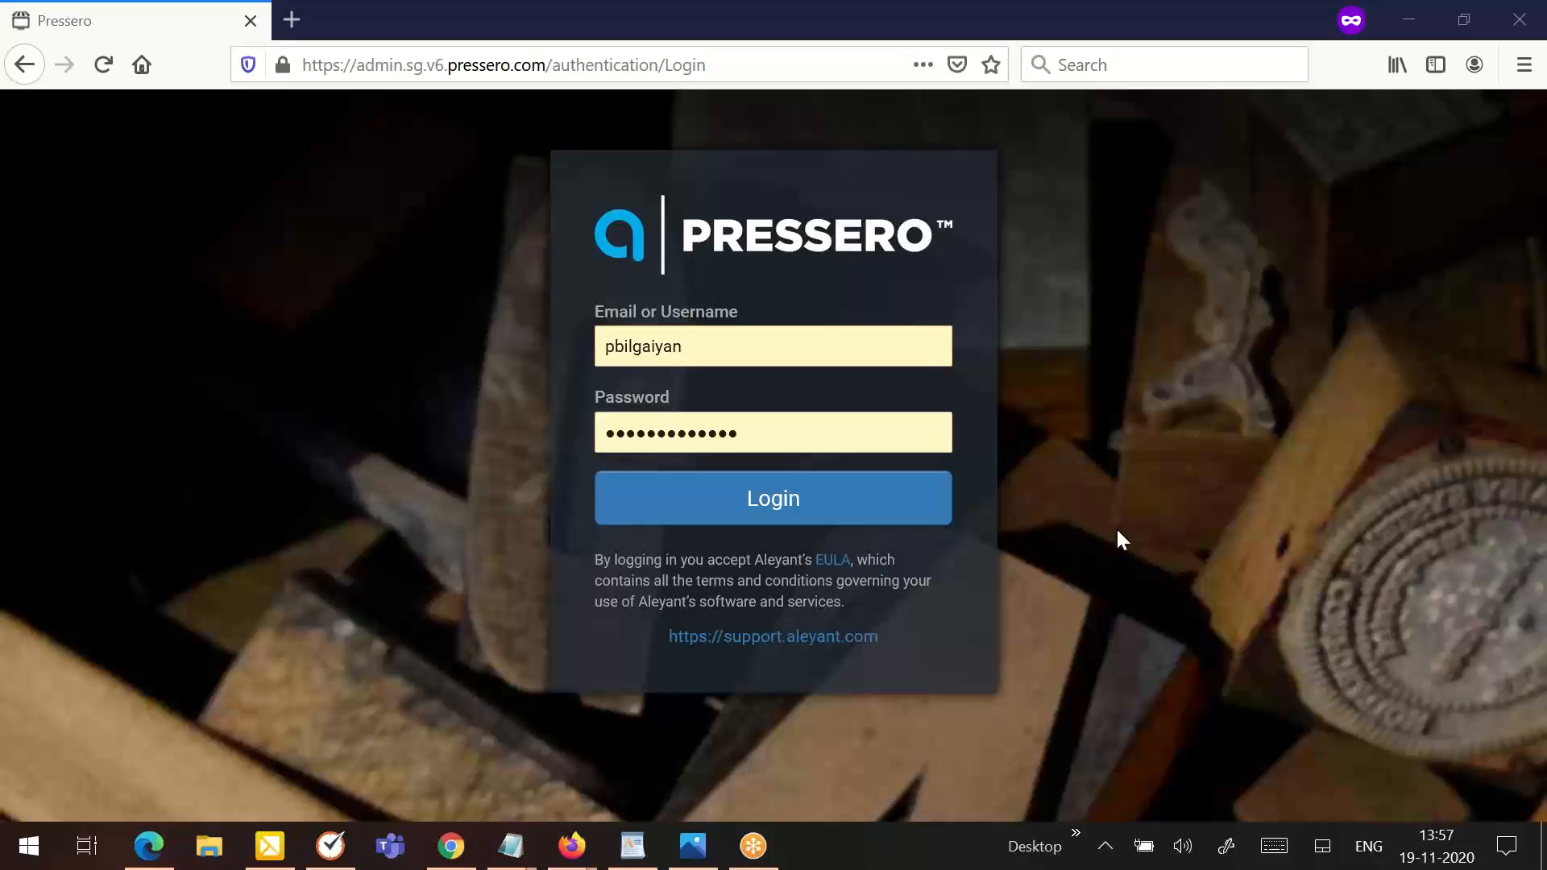
# Step: Log in to the Pressero admin site and expand the Preferences menu in the sidebar
pyautogui.click(774, 498)
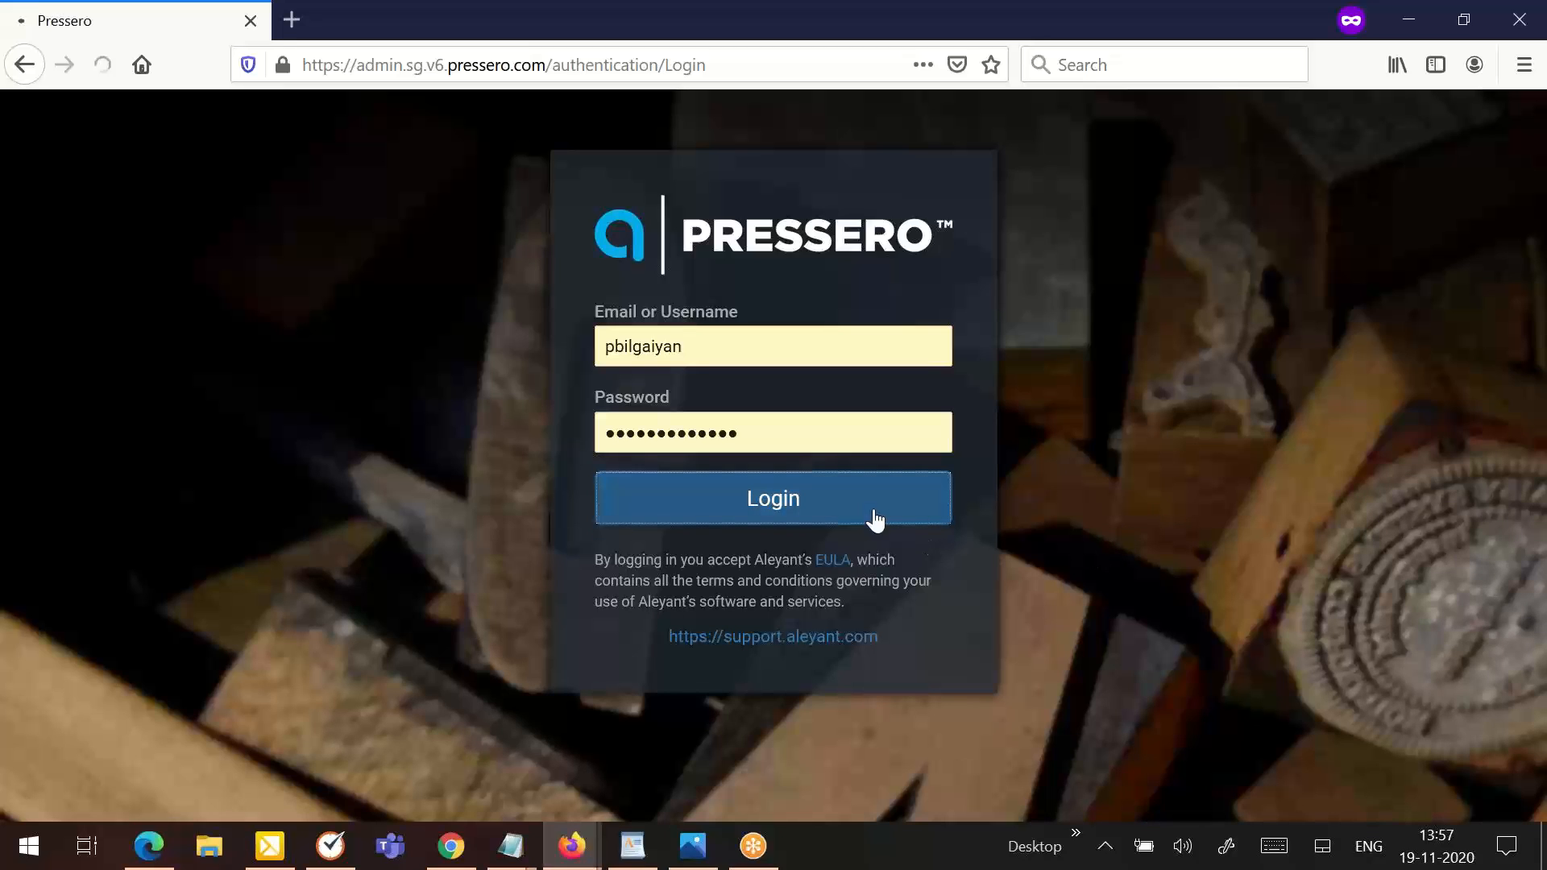
pyautogui.click(774, 498)
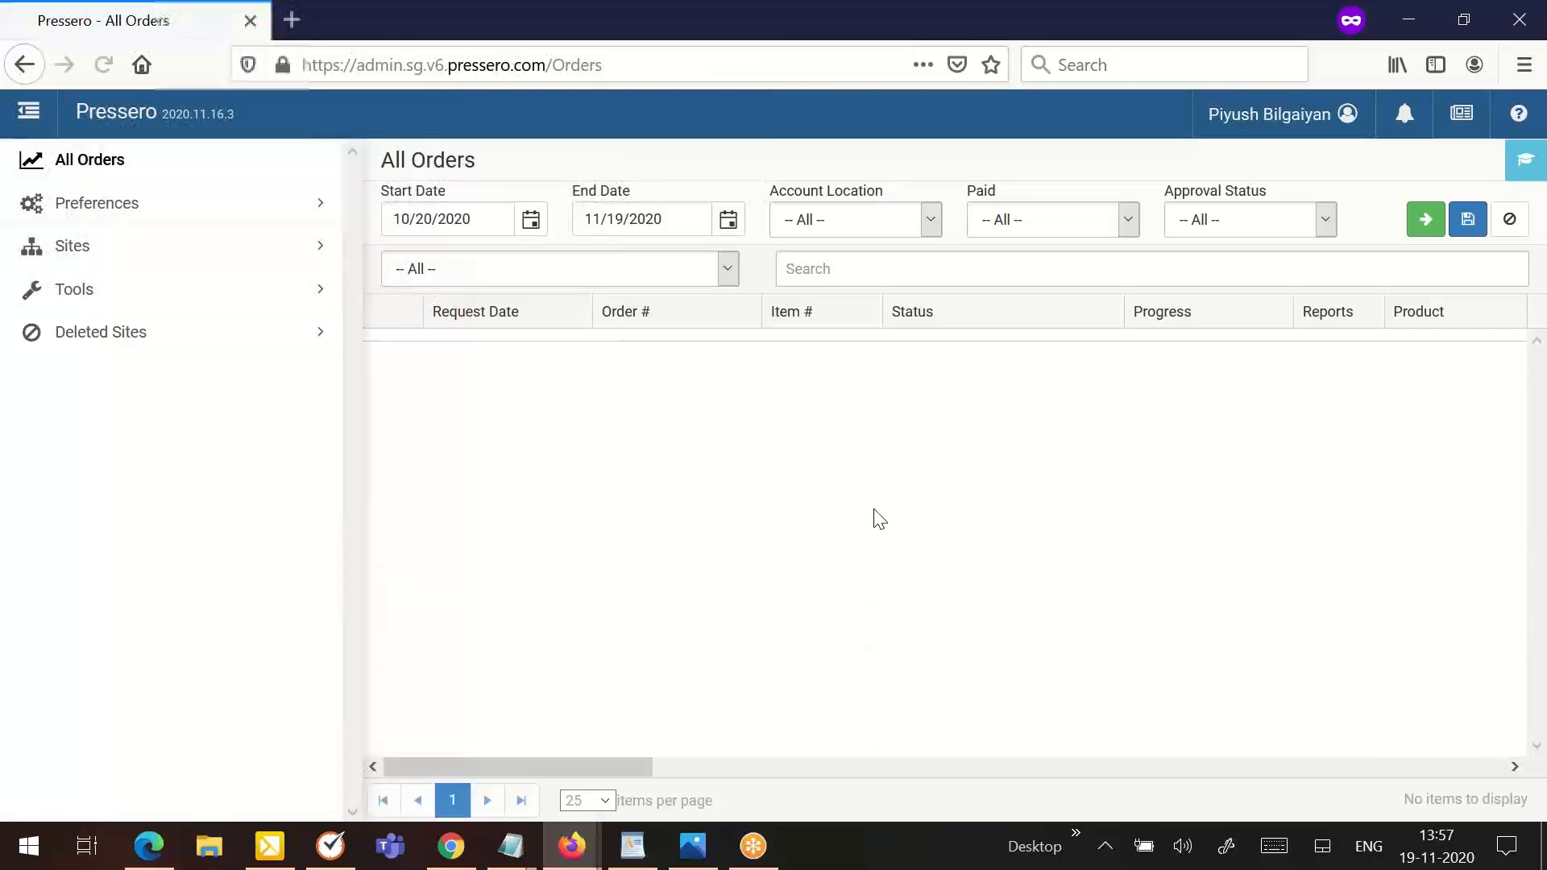
pyautogui.click(1425, 219)
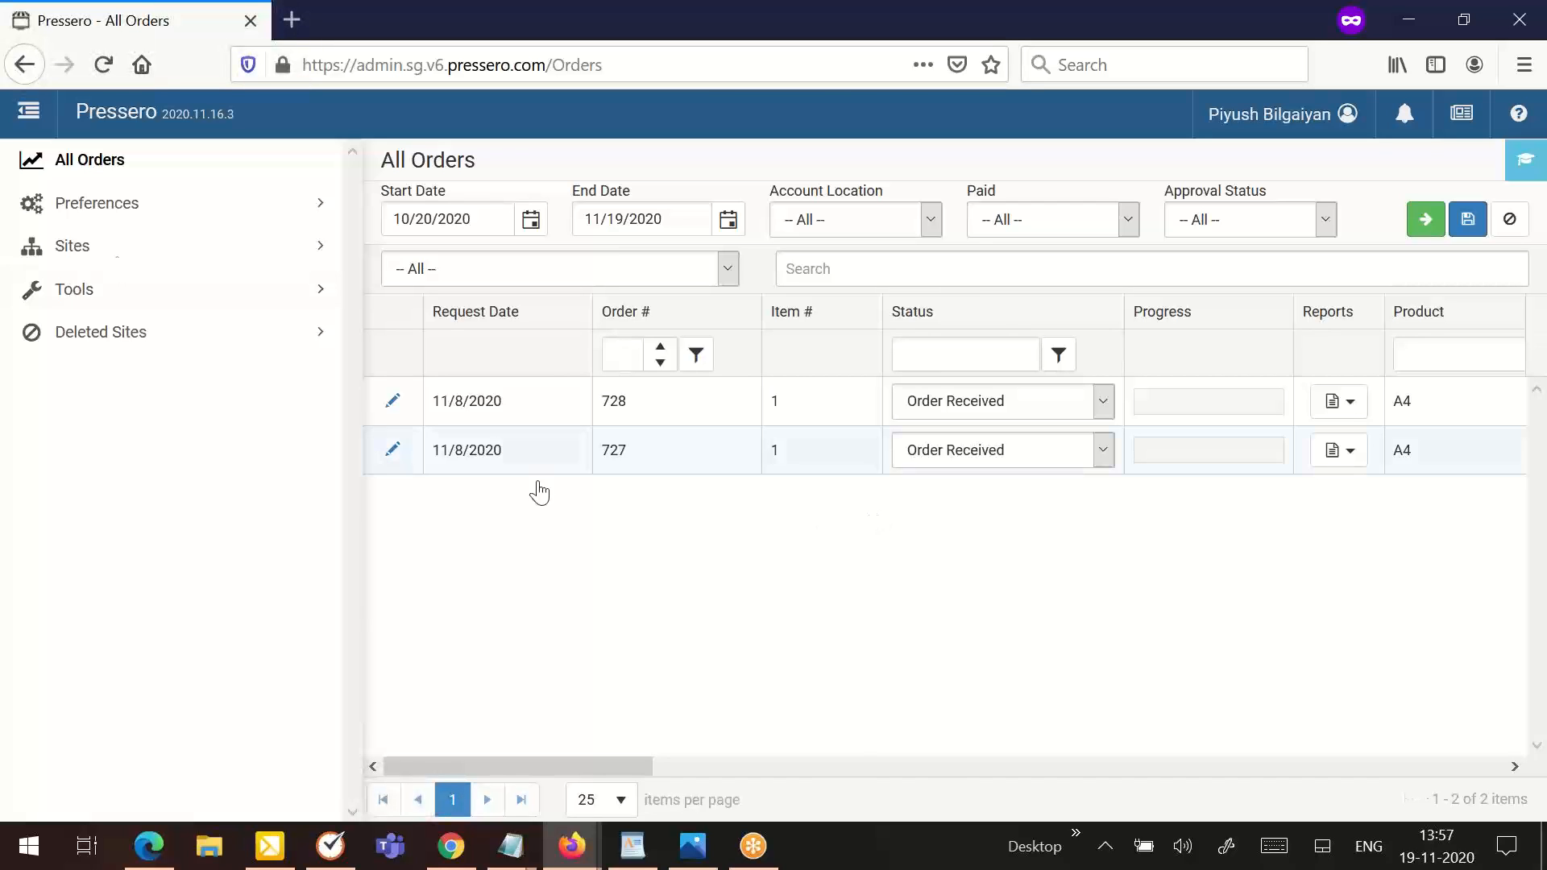
pyautogui.click(97, 203)
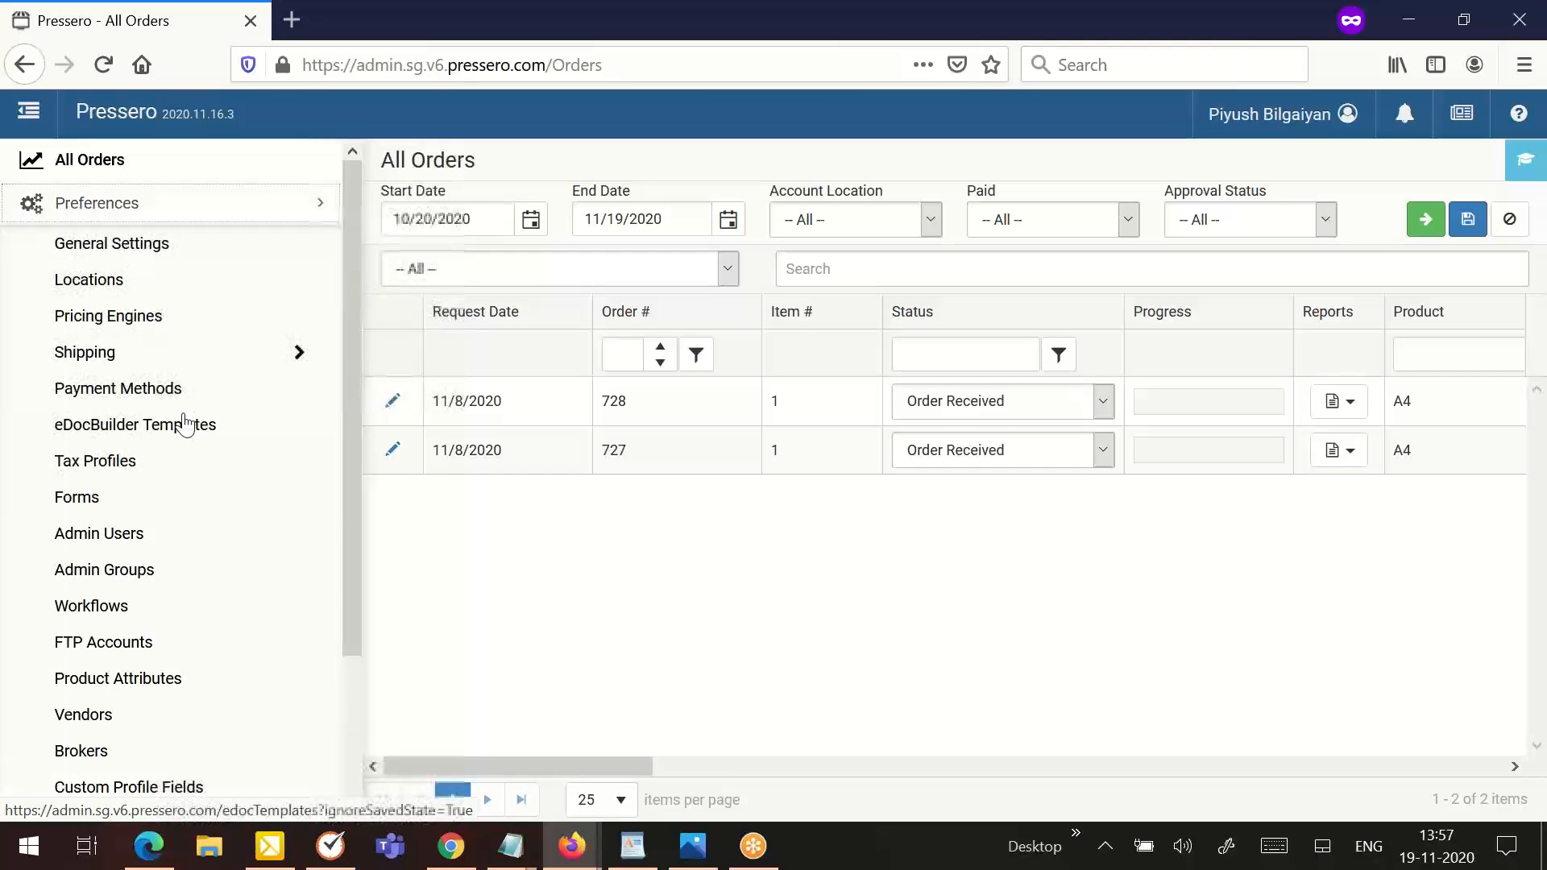
# Step: Show the Payment Methods page listing the account's 17 existing payment methods
pyautogui.click(118, 388)
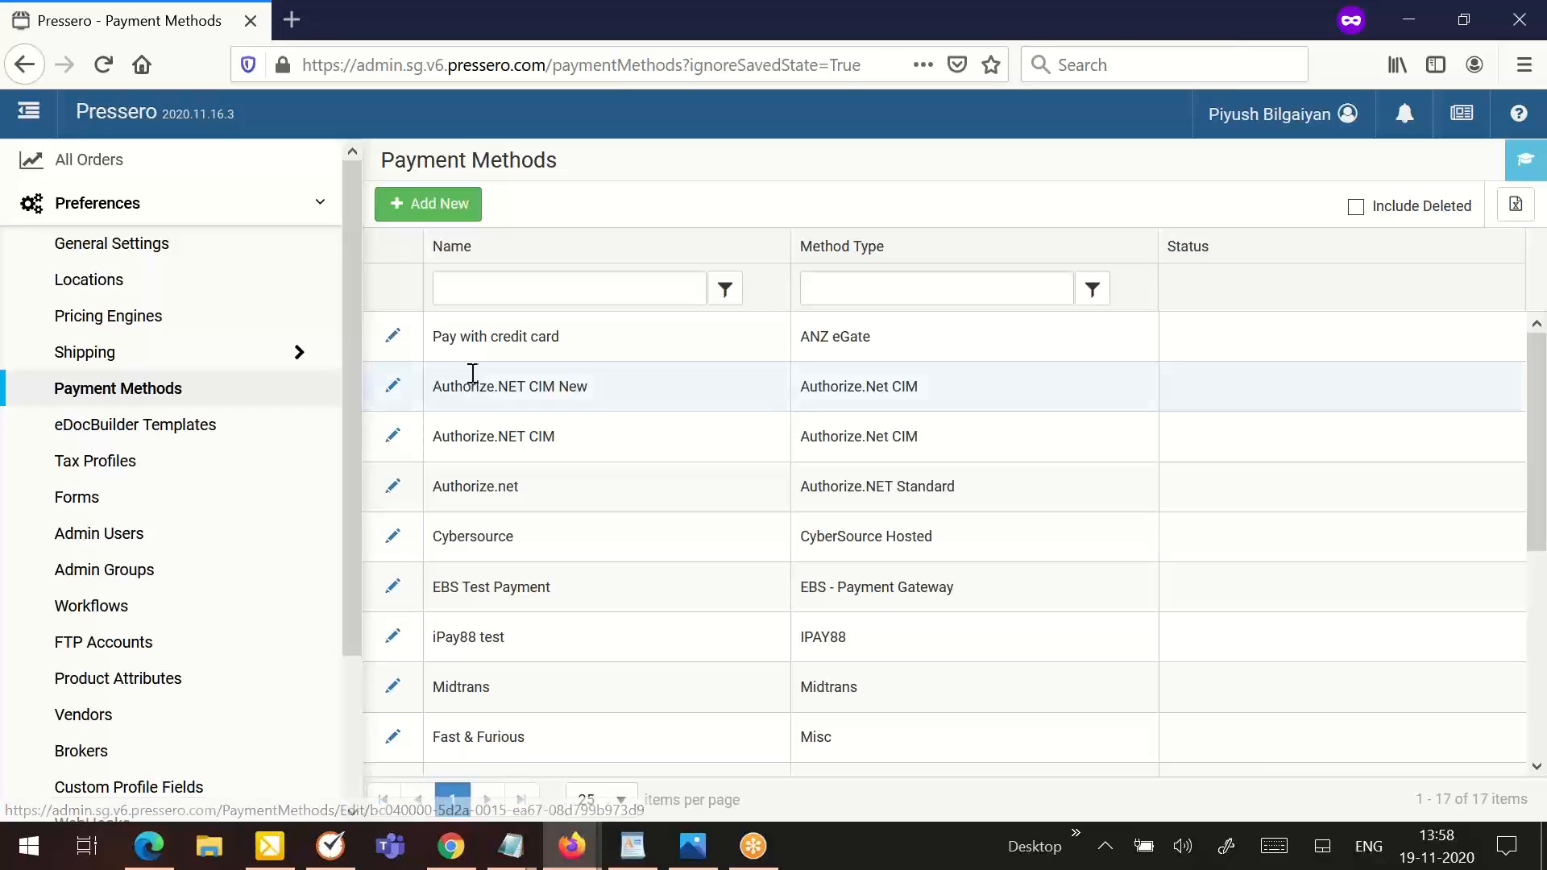
pyautogui.scroll(-3)
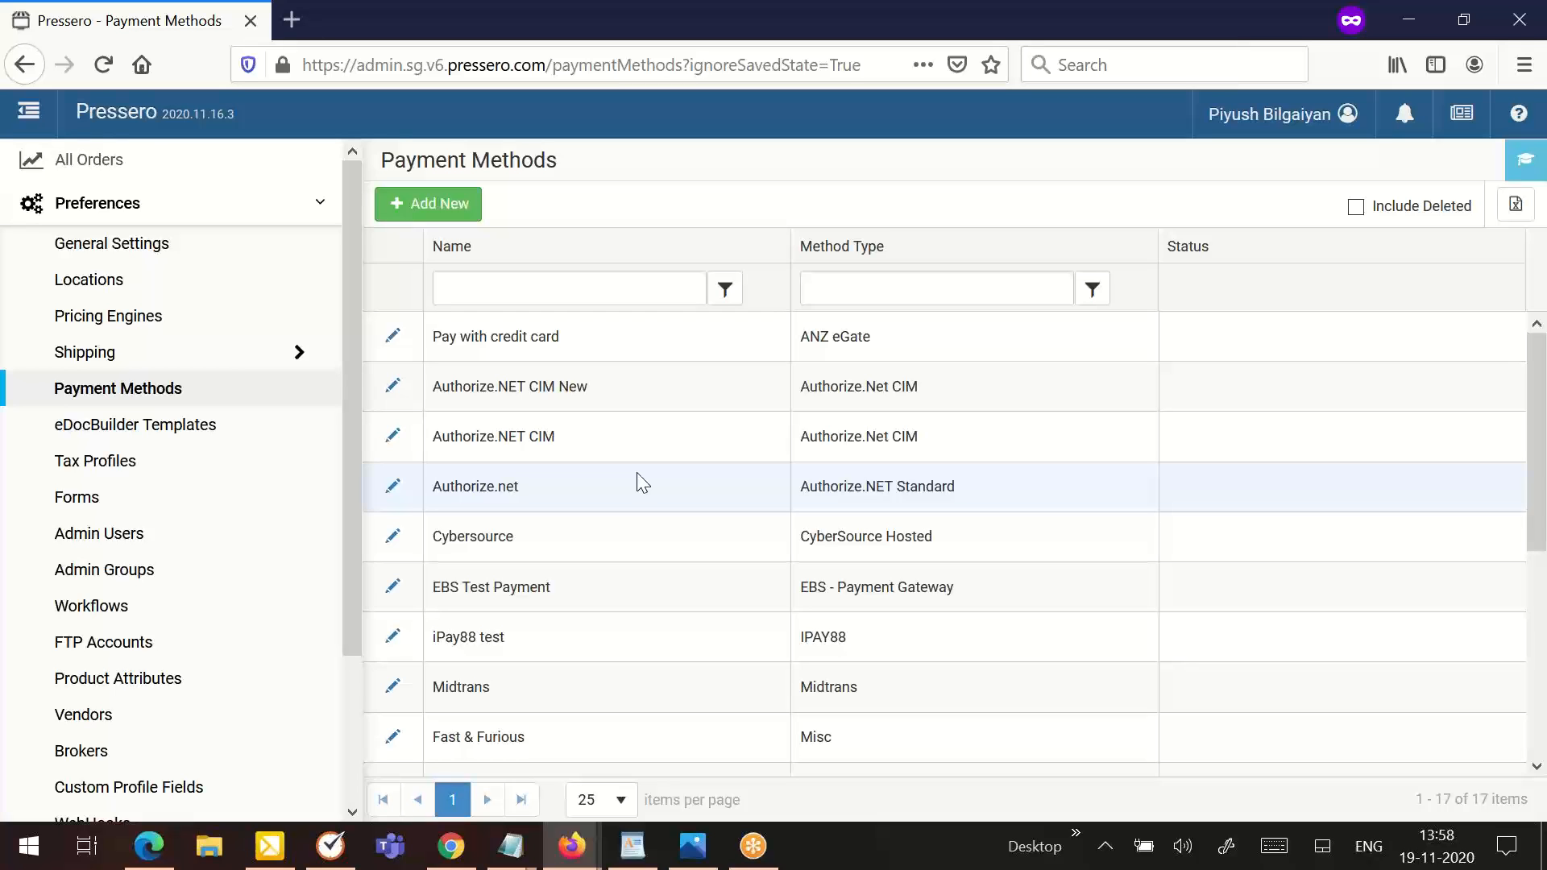
pyautogui.scroll(-3)
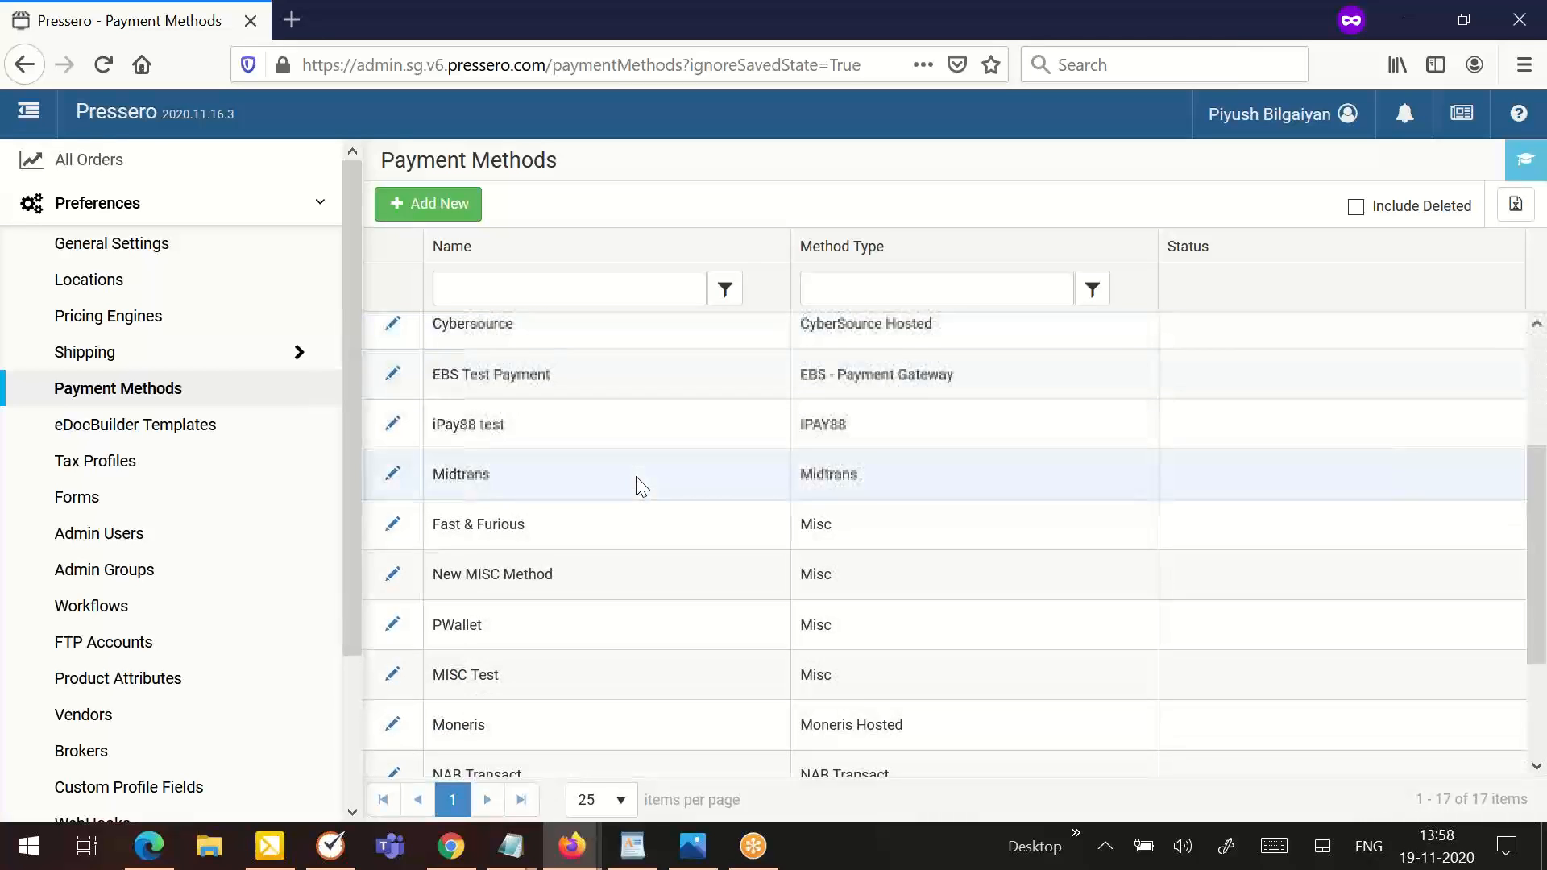
pyautogui.scroll(-3)
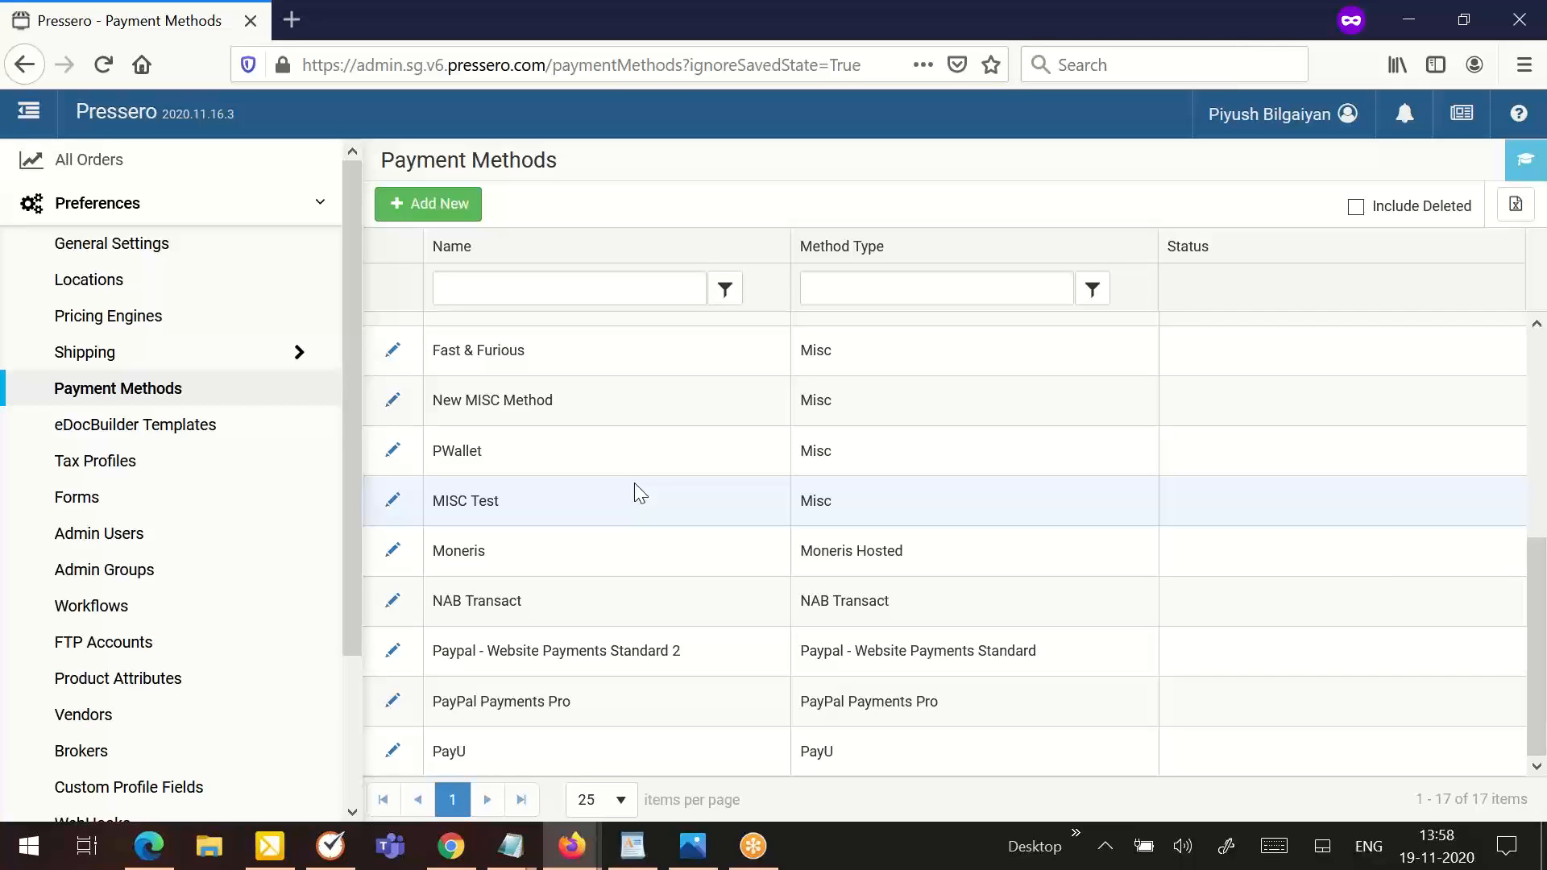
pyautogui.moveTo(638, 507)
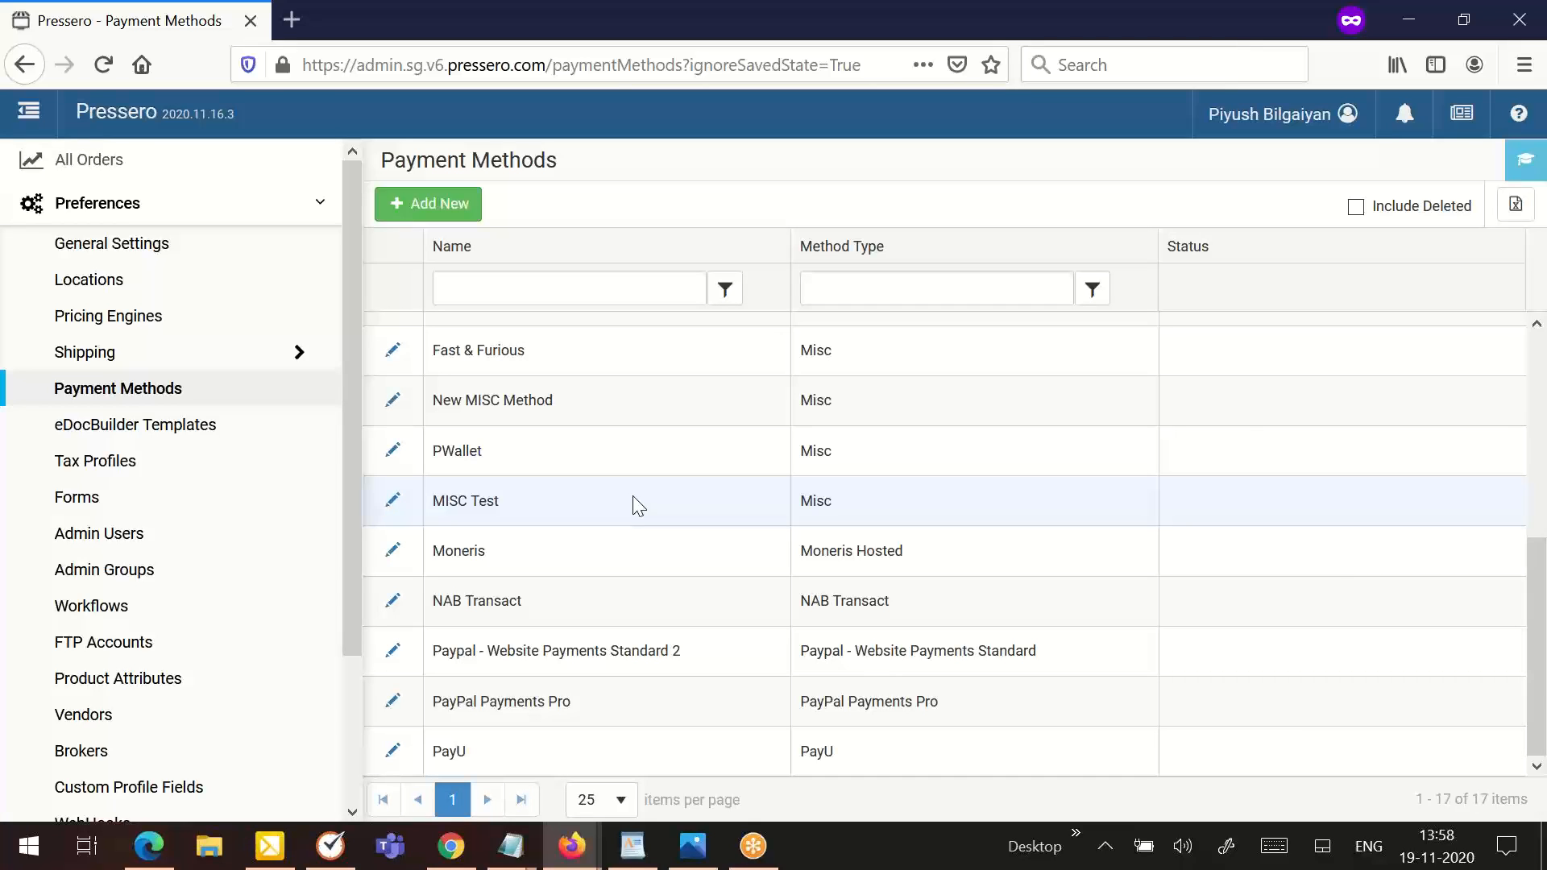
pyautogui.moveTo(615, 524)
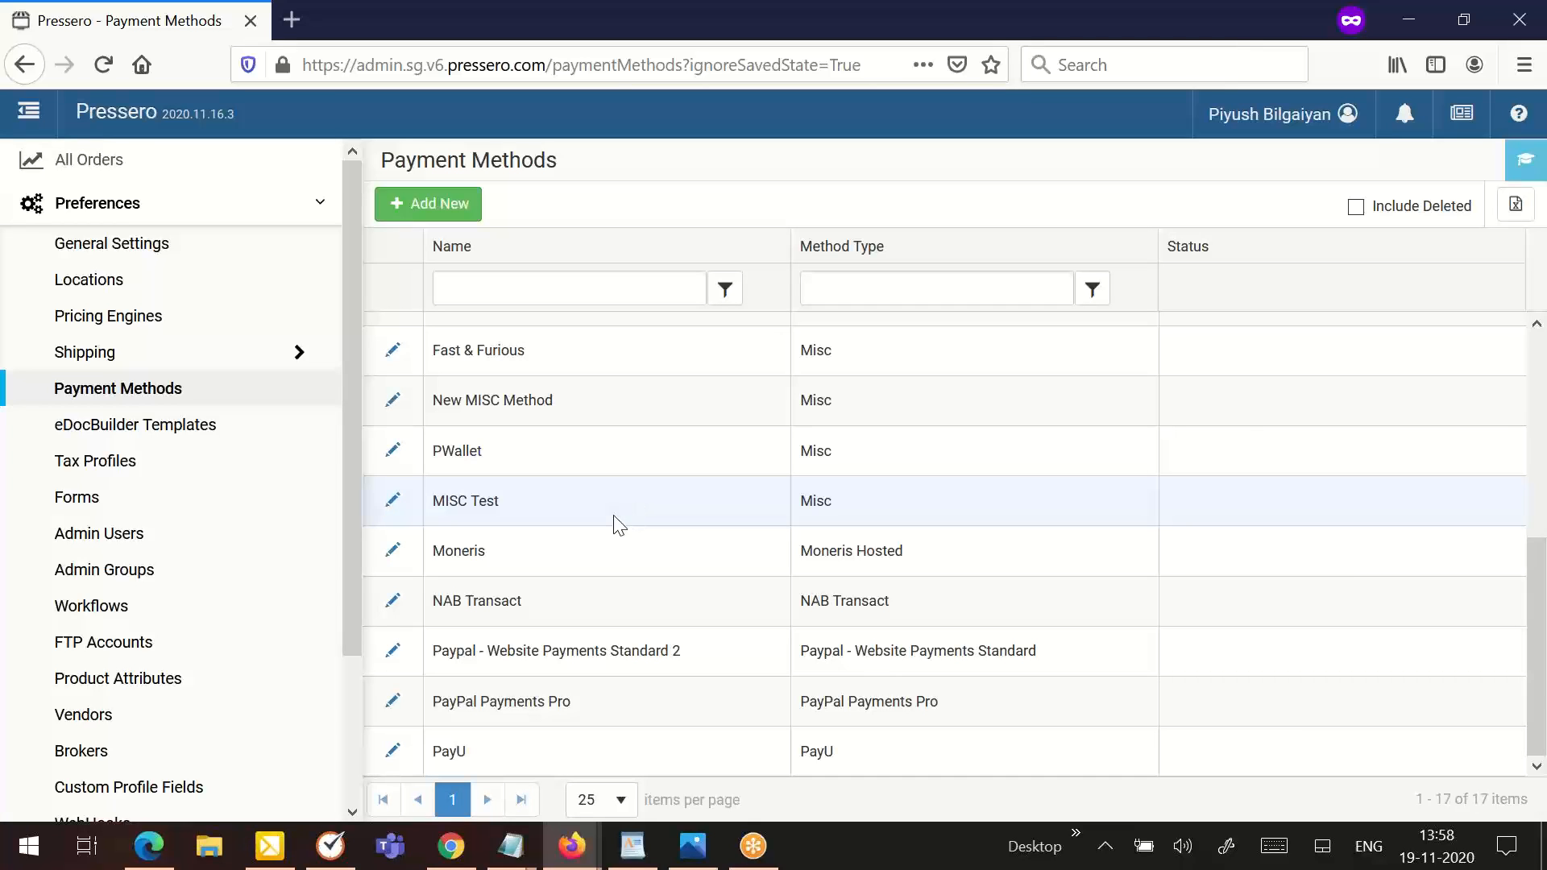
pyautogui.moveTo(396, 519)
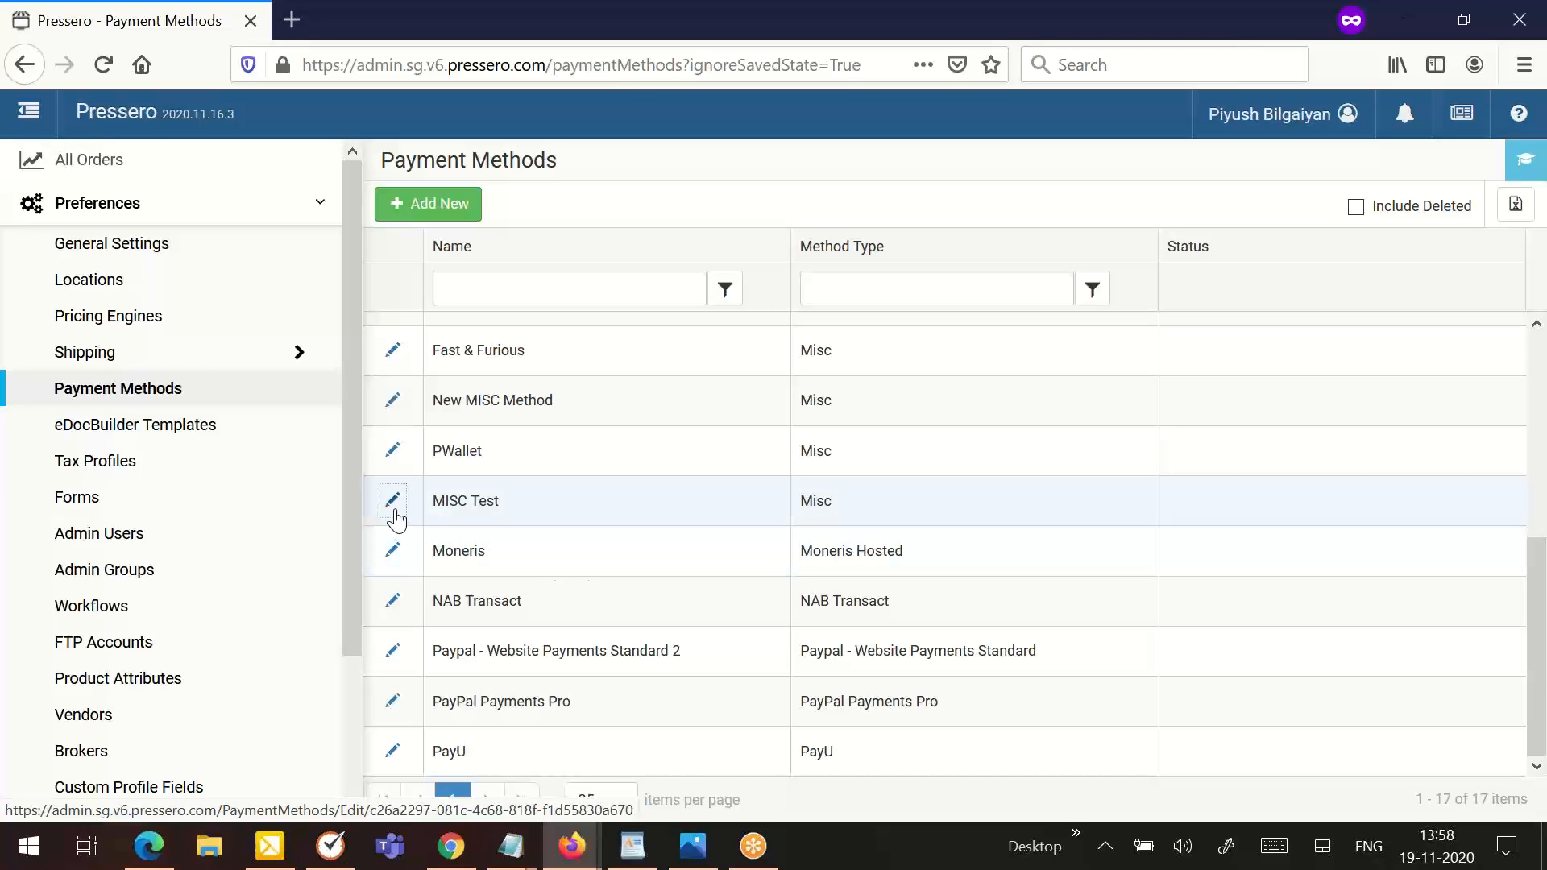
pyautogui.click(391, 499)
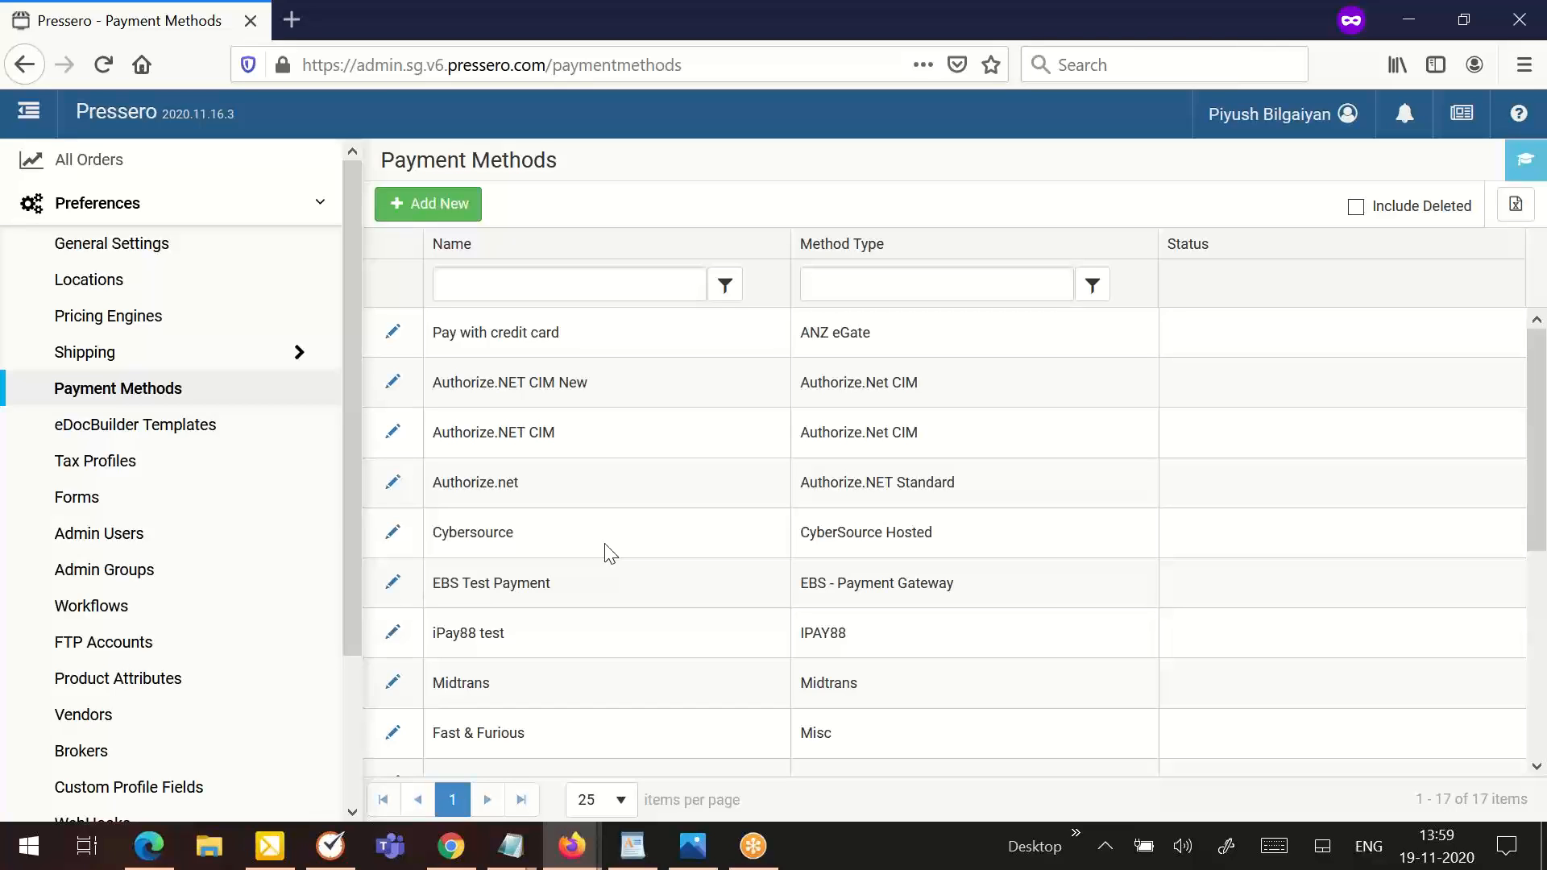
pyautogui.moveTo(651, 506)
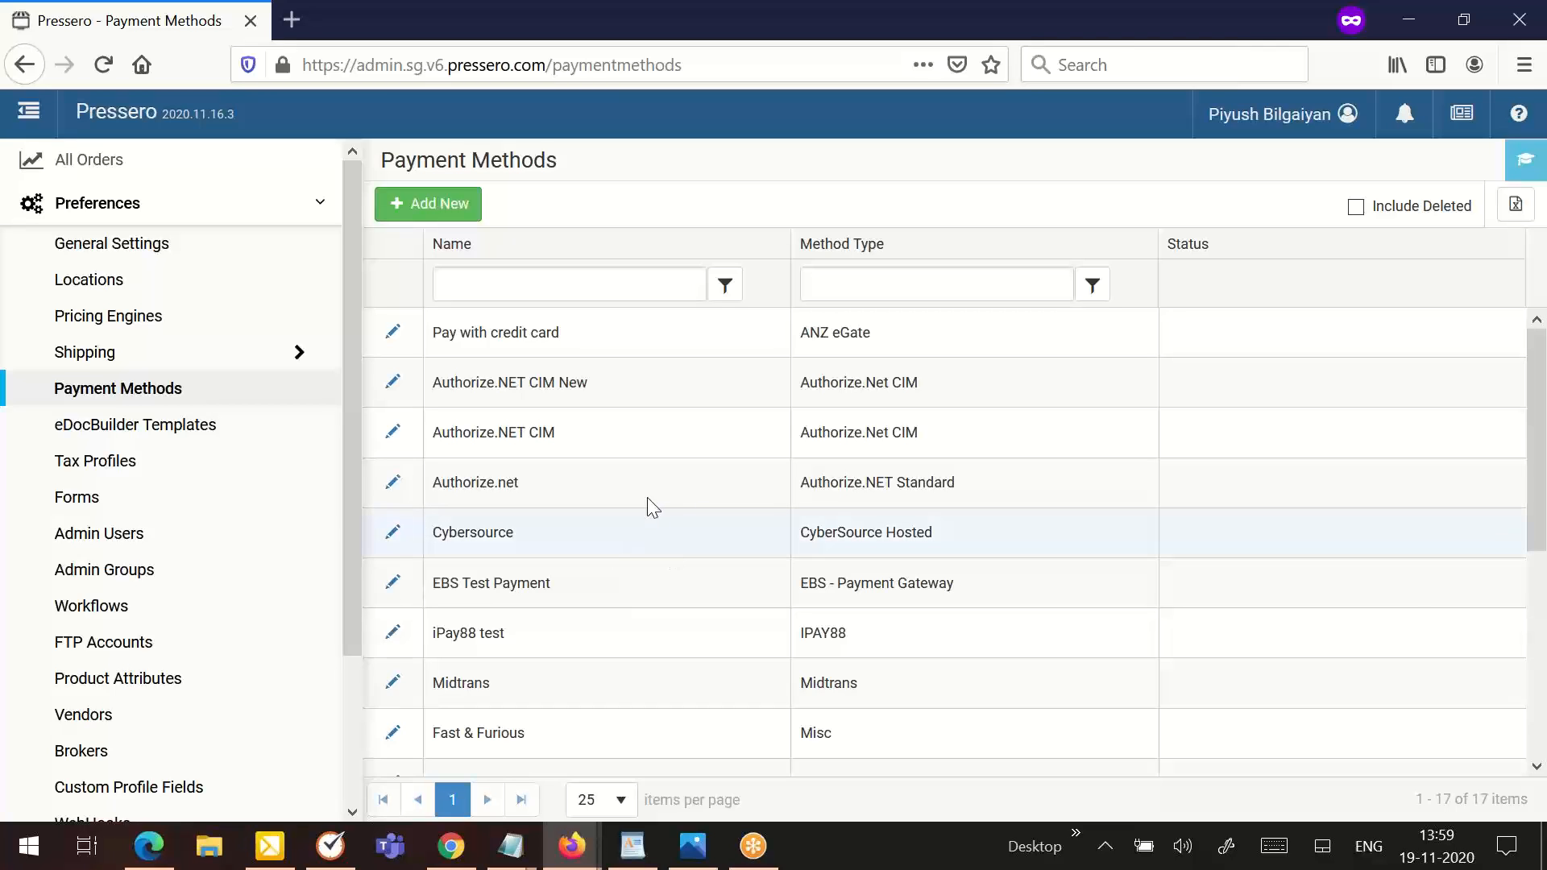
pyautogui.moveTo(463, 235)
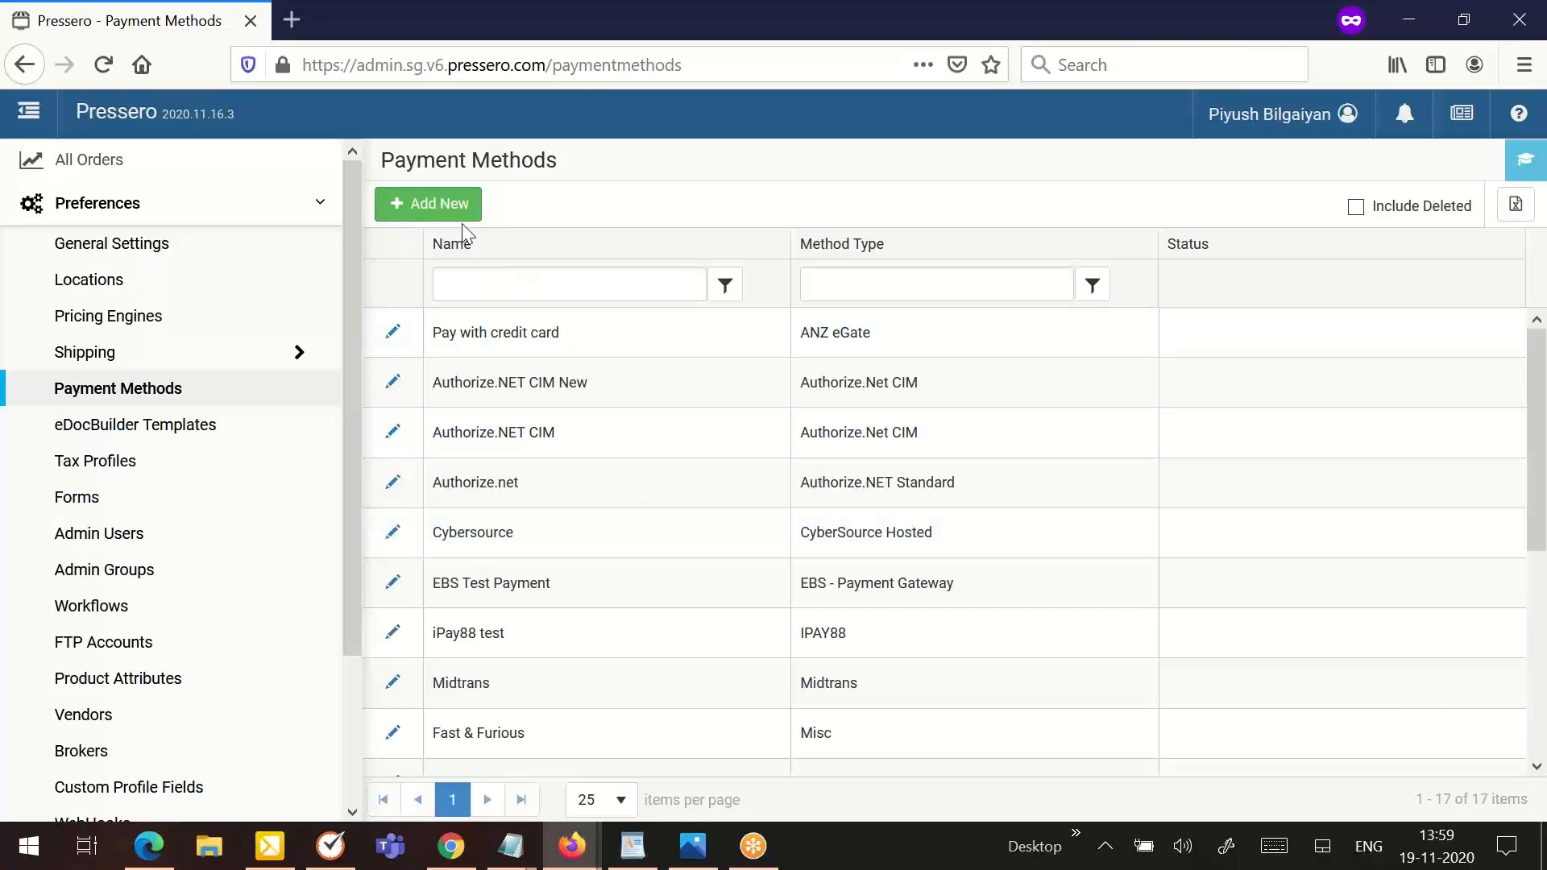
# Step: Add a new payment method and browse the Method Type dropdown choices
pyautogui.click(428, 204)
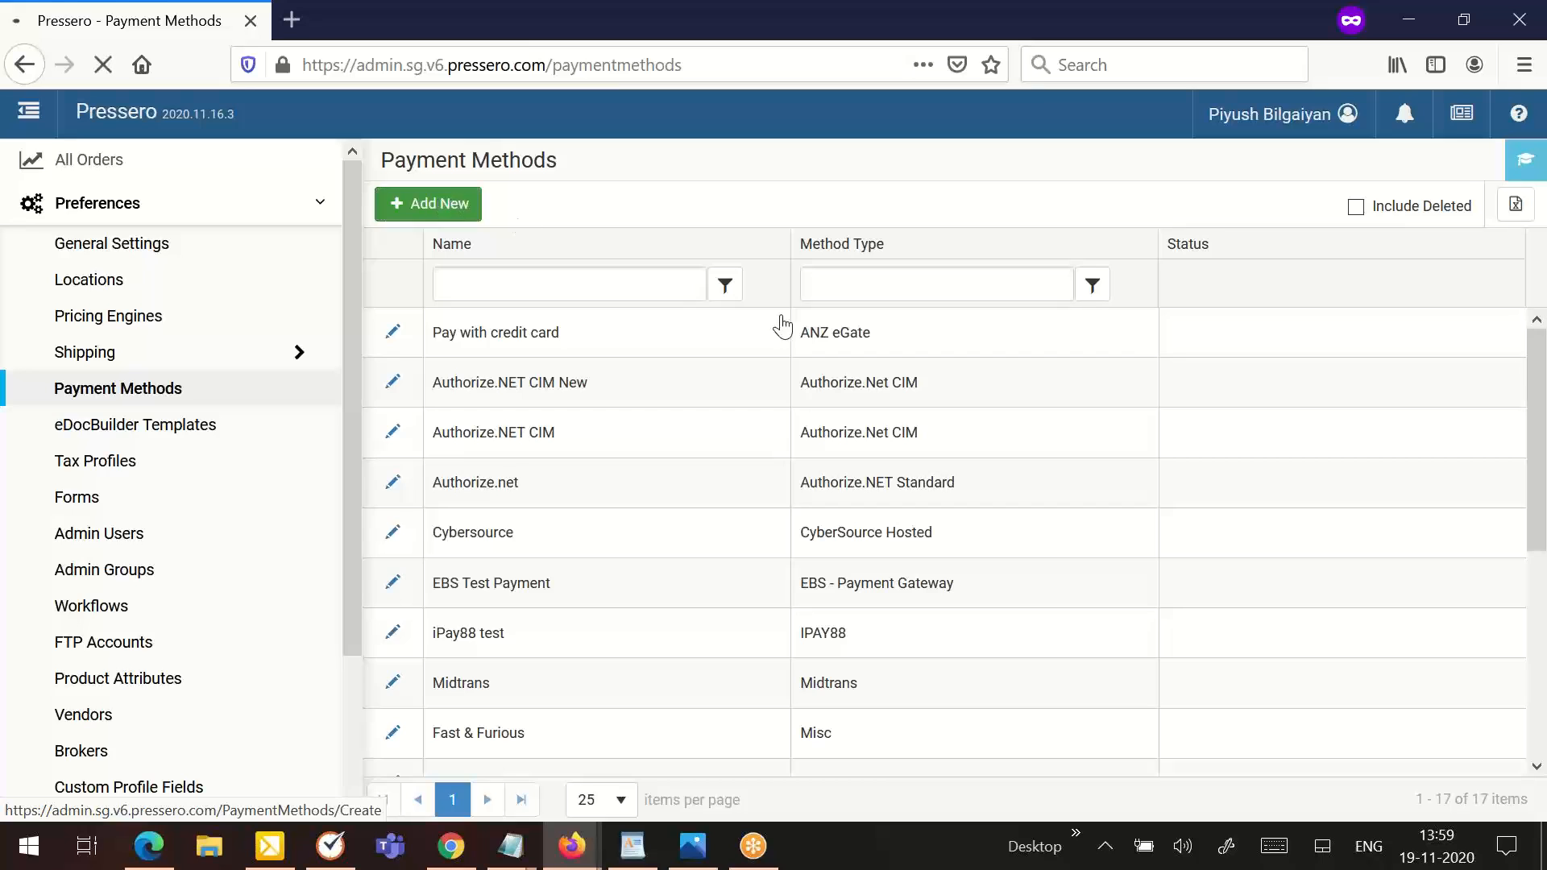
pyautogui.click(429, 204)
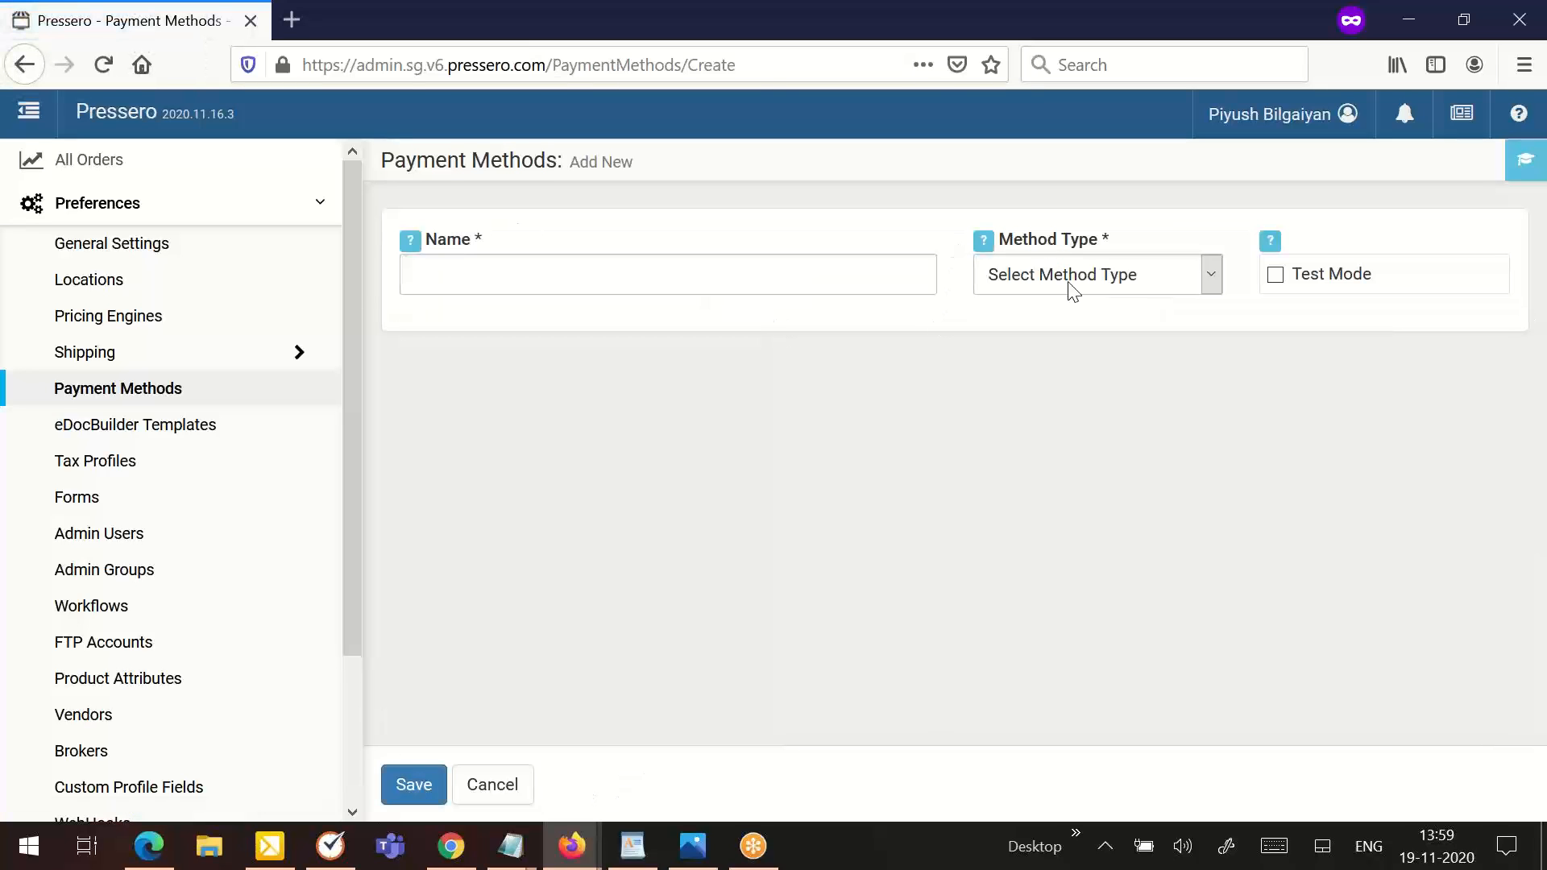
pyautogui.click(1096, 274)
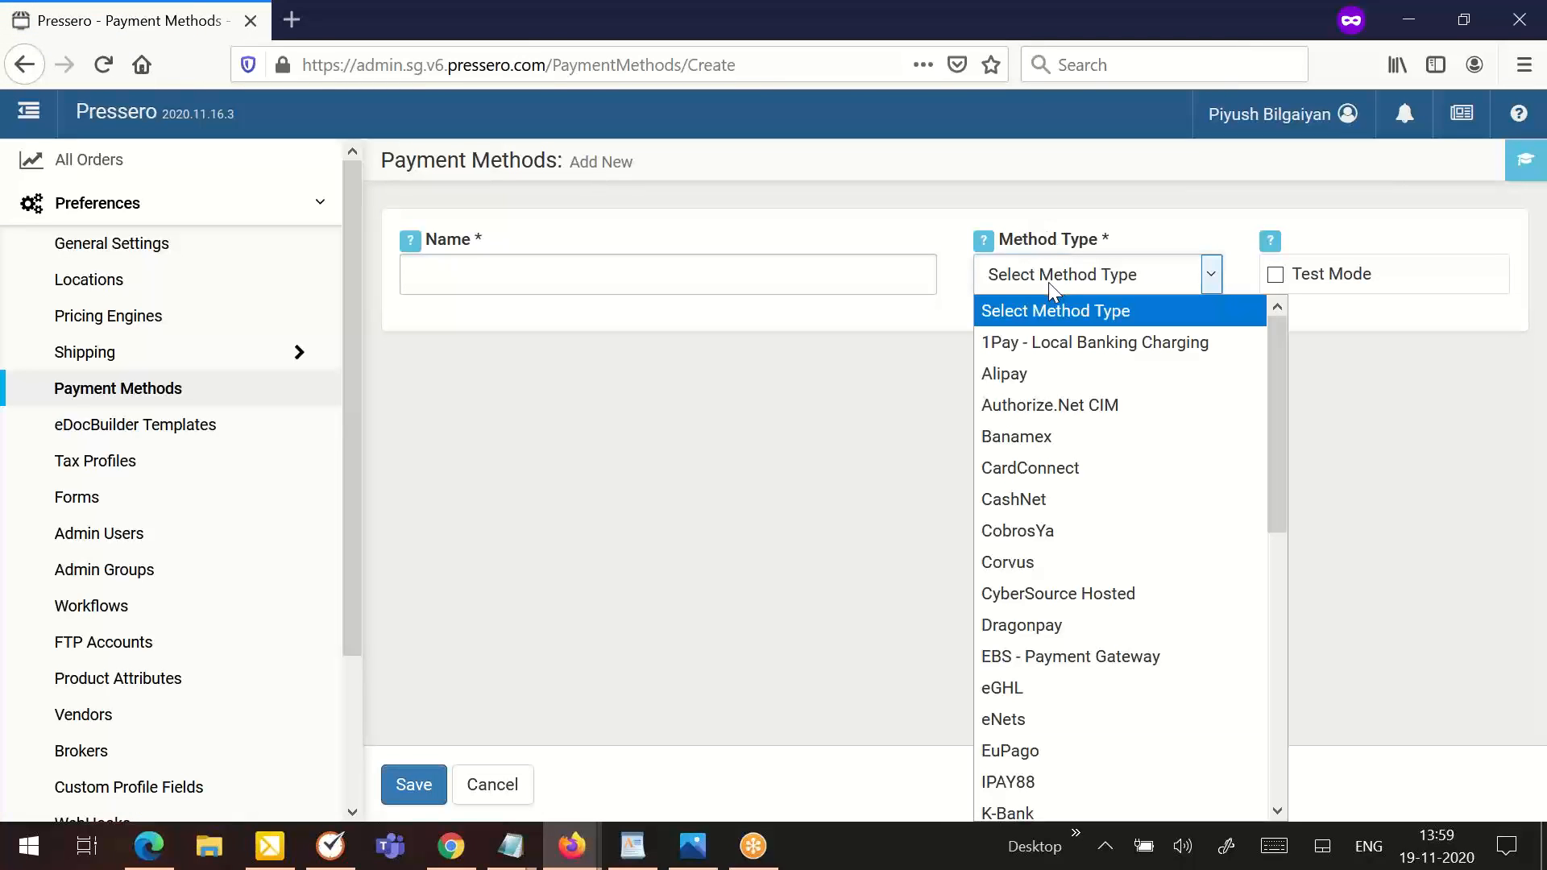
pyautogui.moveTo(1063, 404)
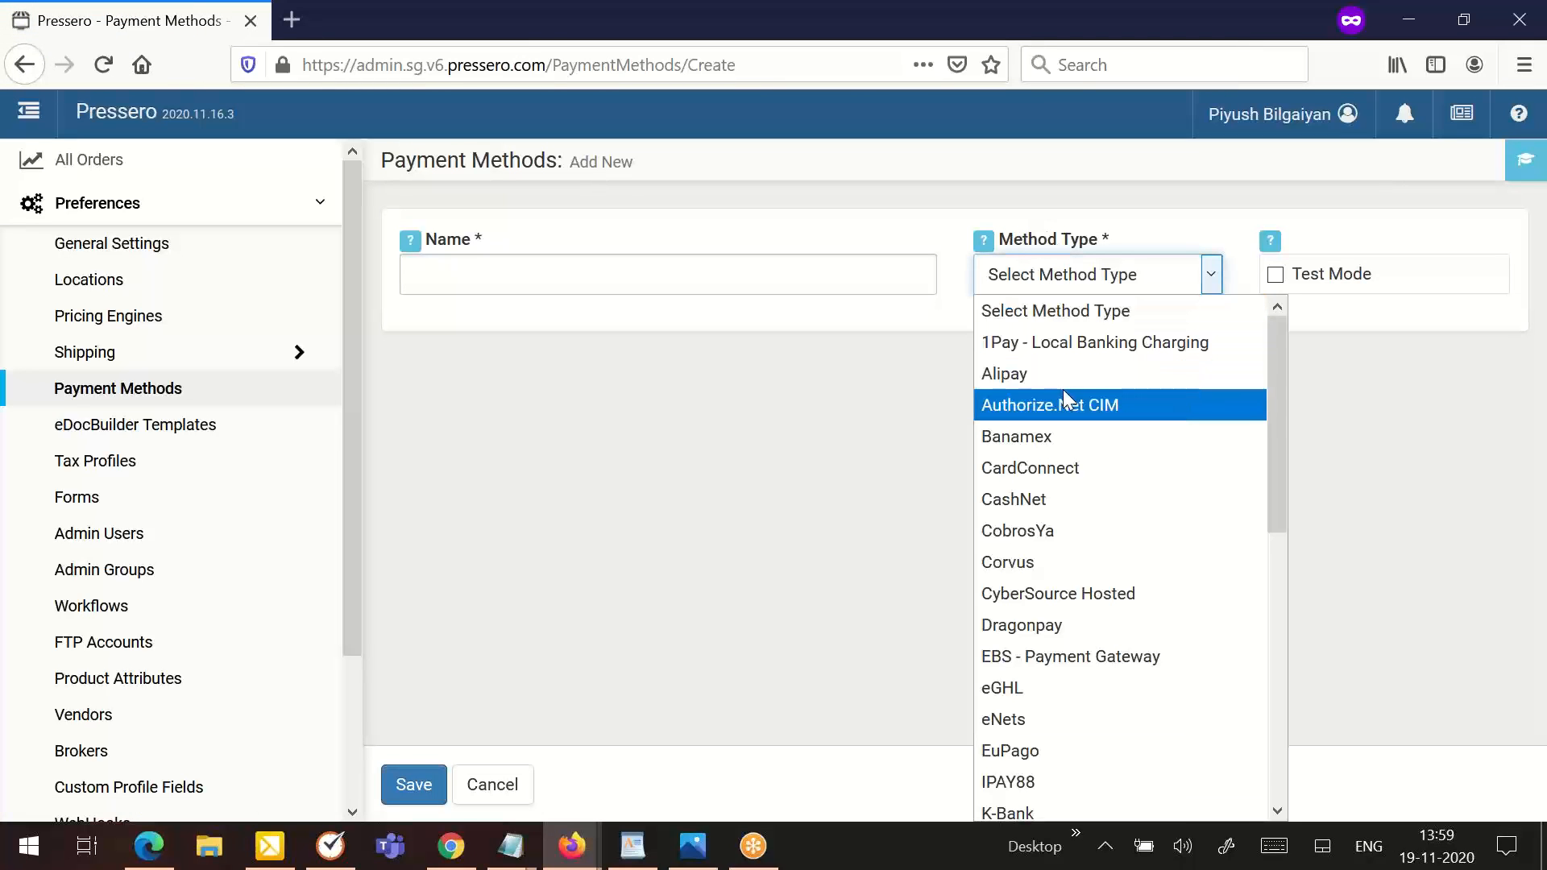
pyautogui.scroll(-3)
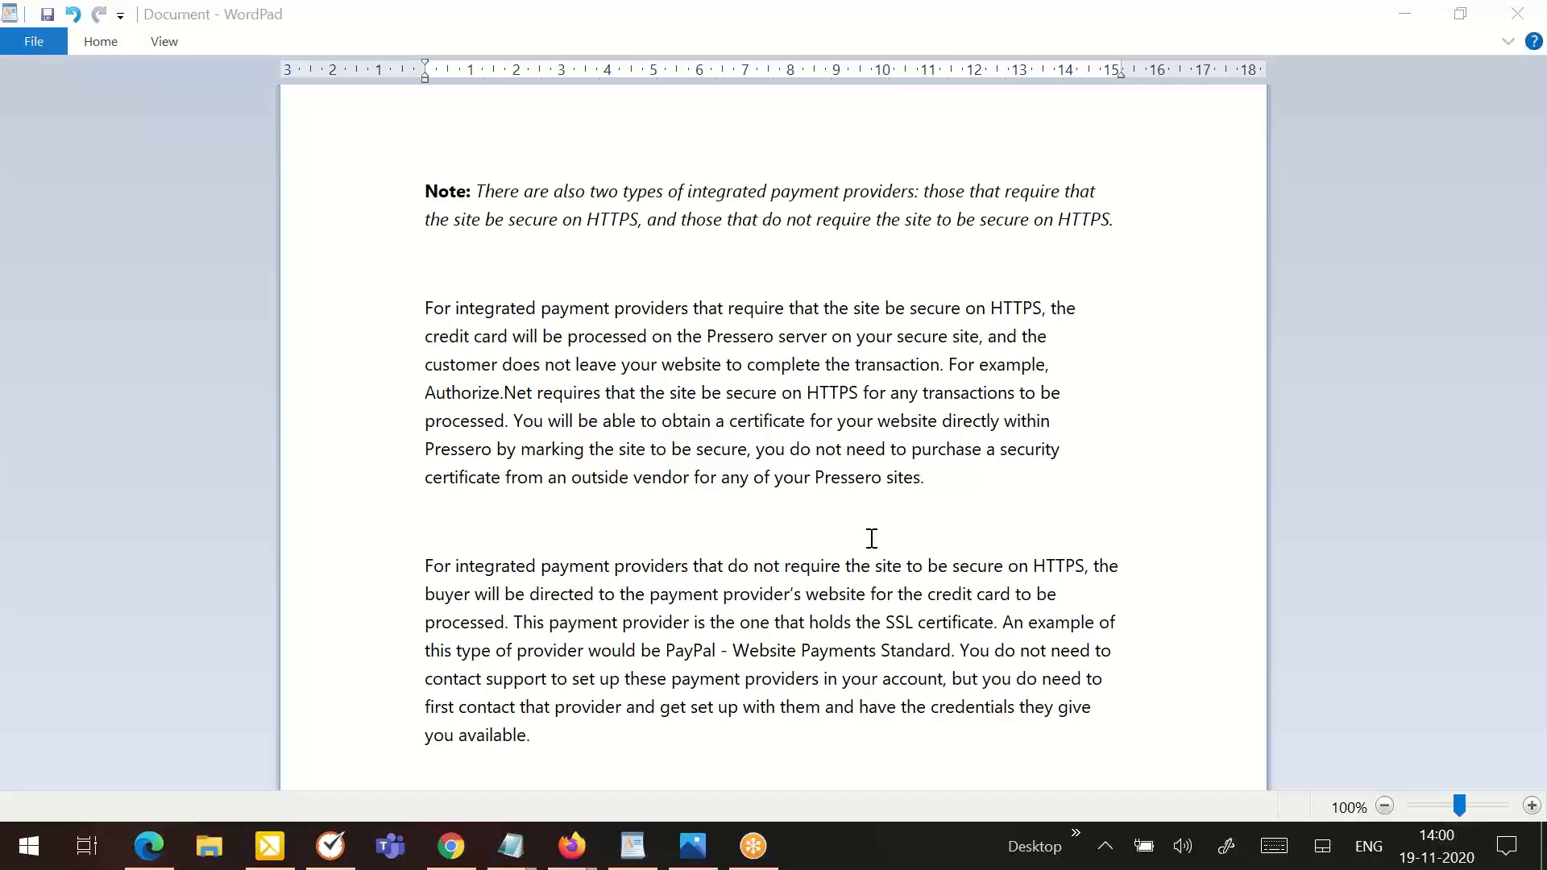
pyautogui.moveTo(1396, 482)
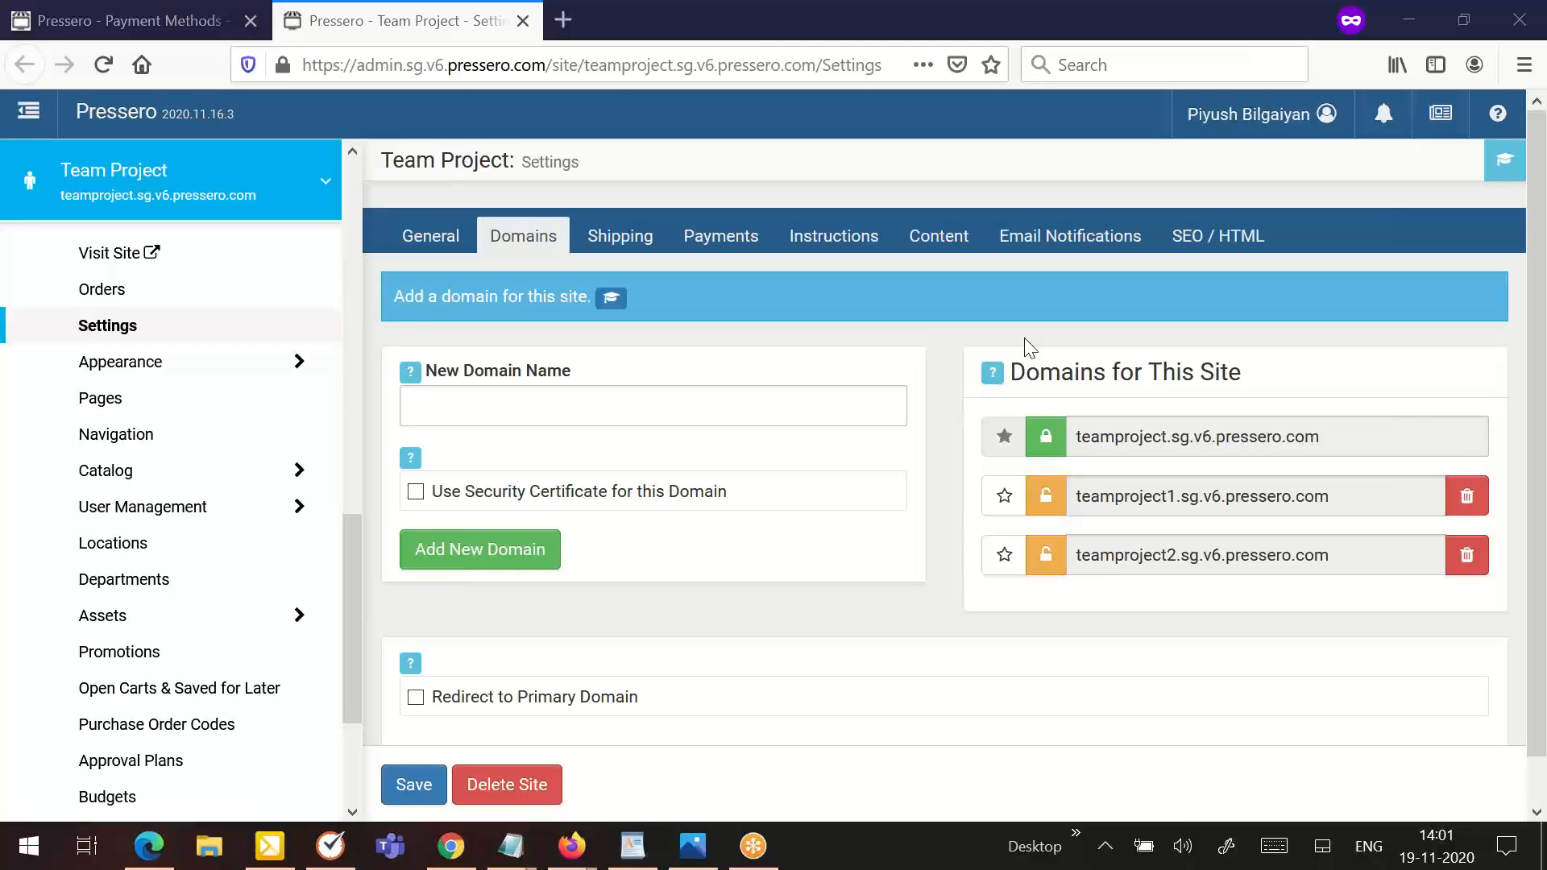
pyautogui.moveTo(1086, 451)
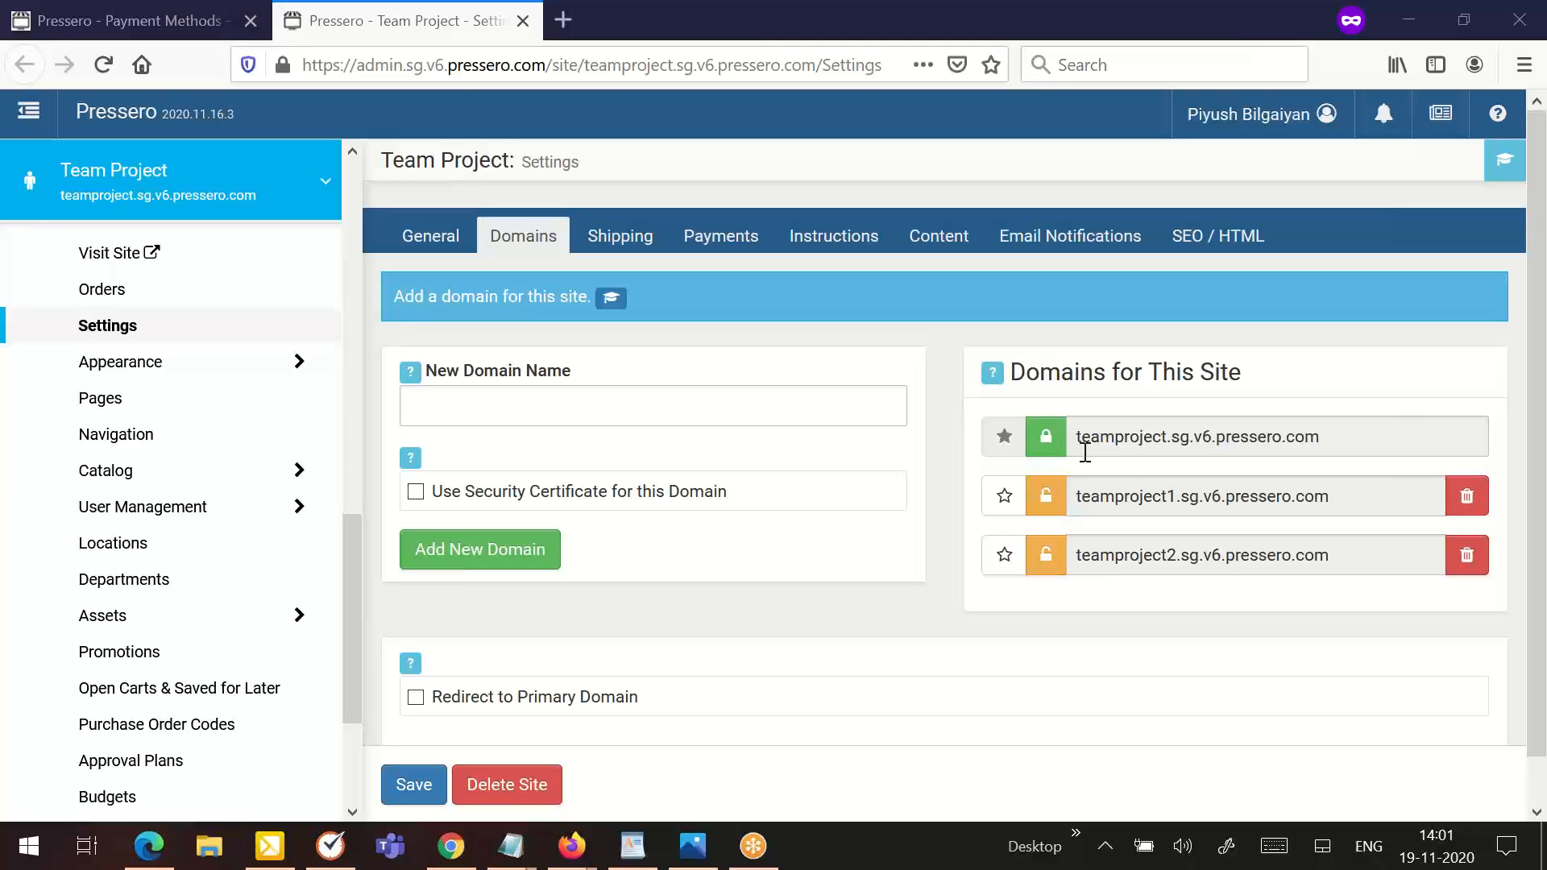
pyautogui.moveTo(525, 696)
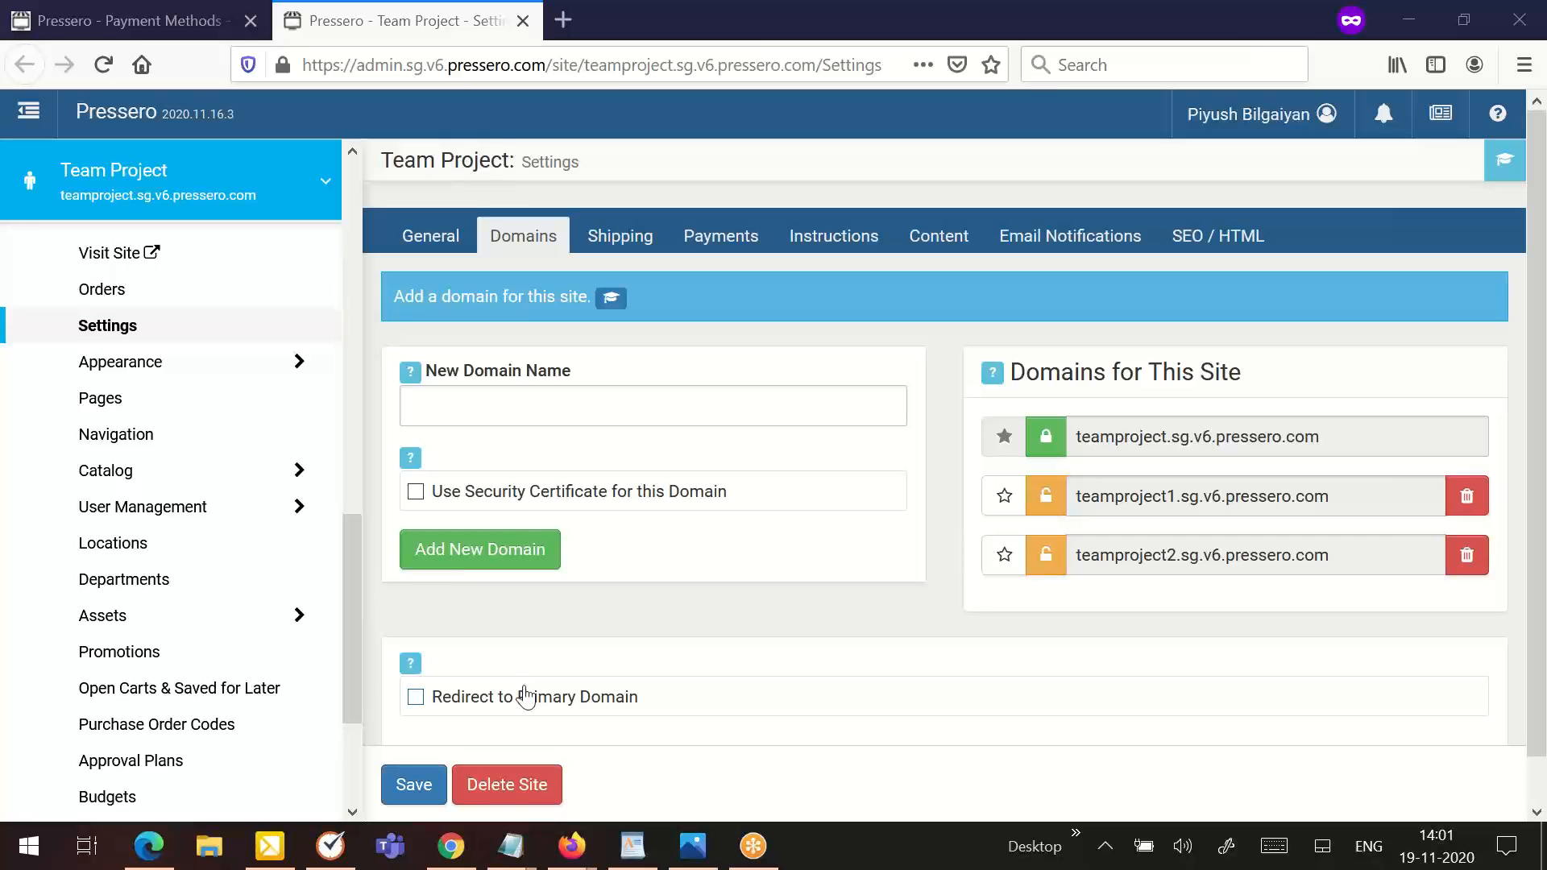
# Step: Tick 'Redirect to Primary Domain' on the Team Project site's Domains settings
pyautogui.click(414, 696)
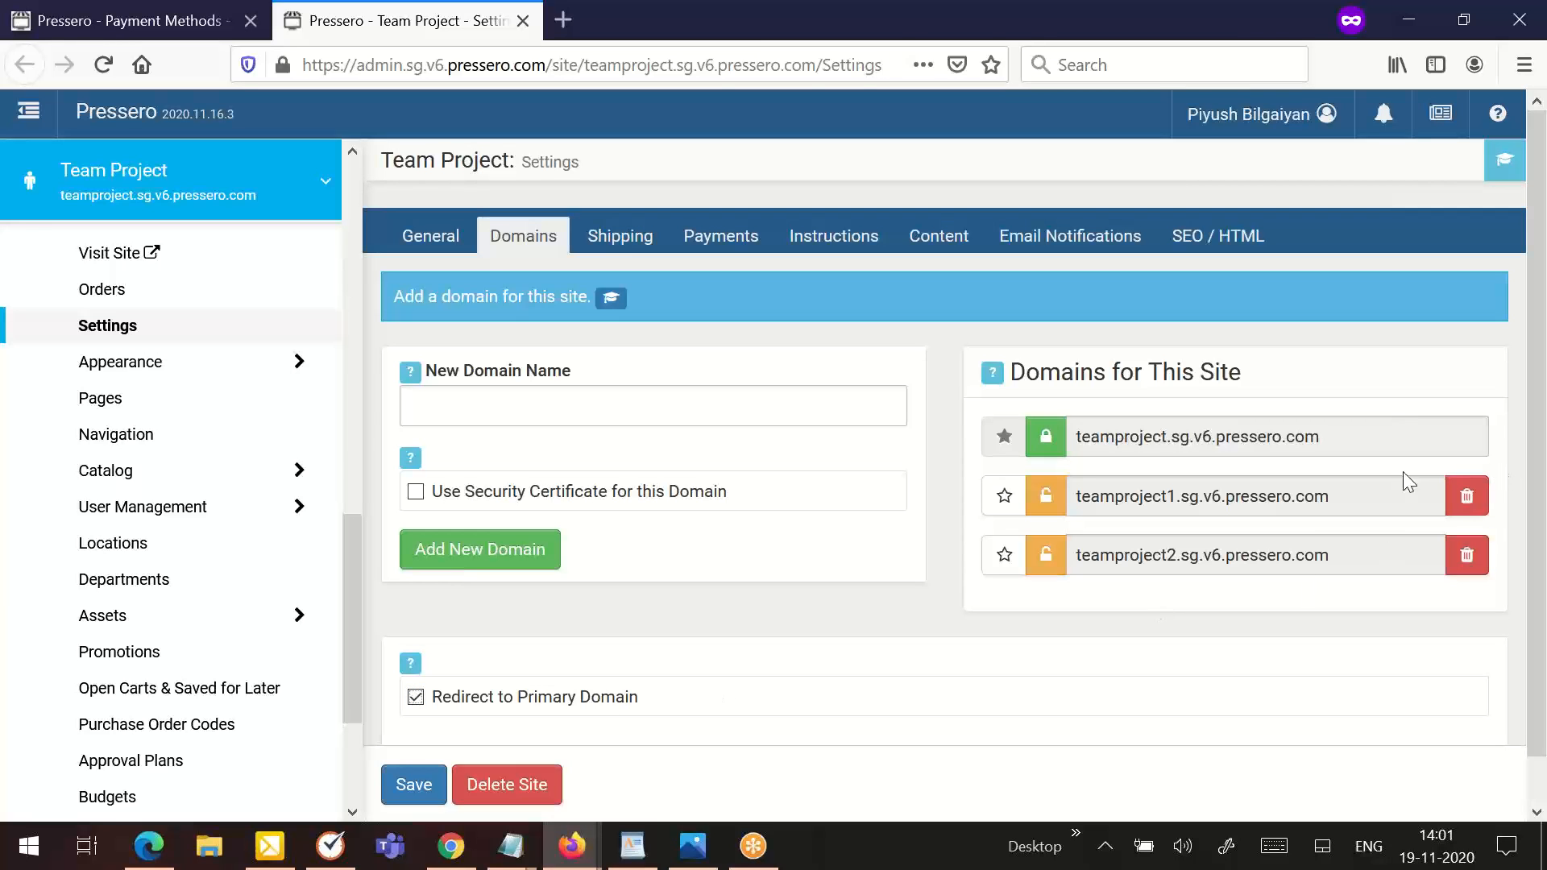
pyautogui.click(129, 21)
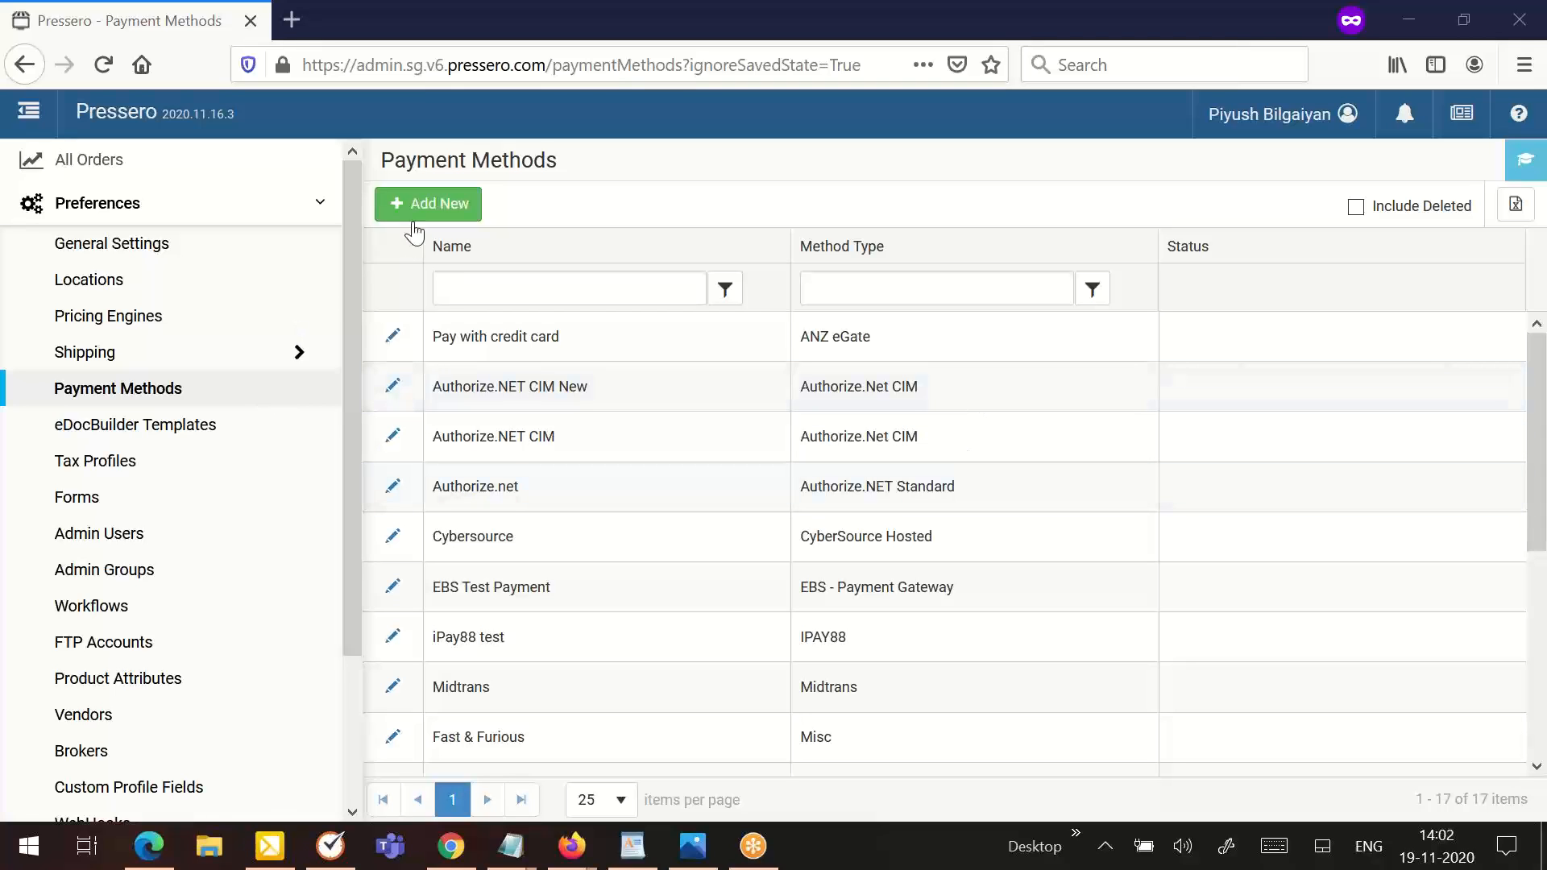
# Step: Add a new payment method and choose Misc as its method type
pyautogui.click(428, 205)
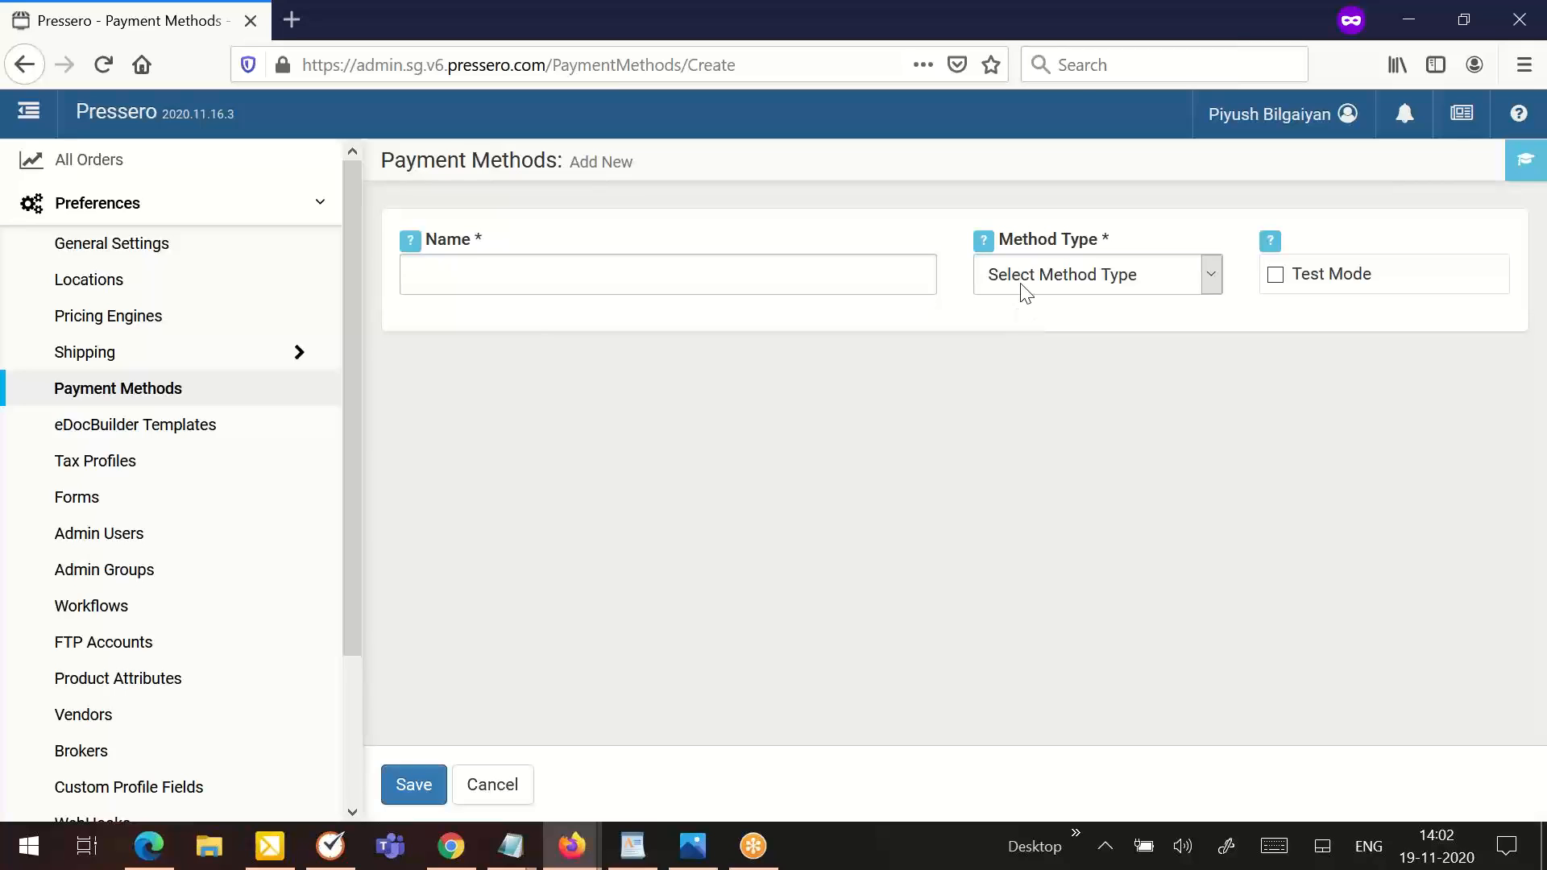
pyautogui.click(1097, 274)
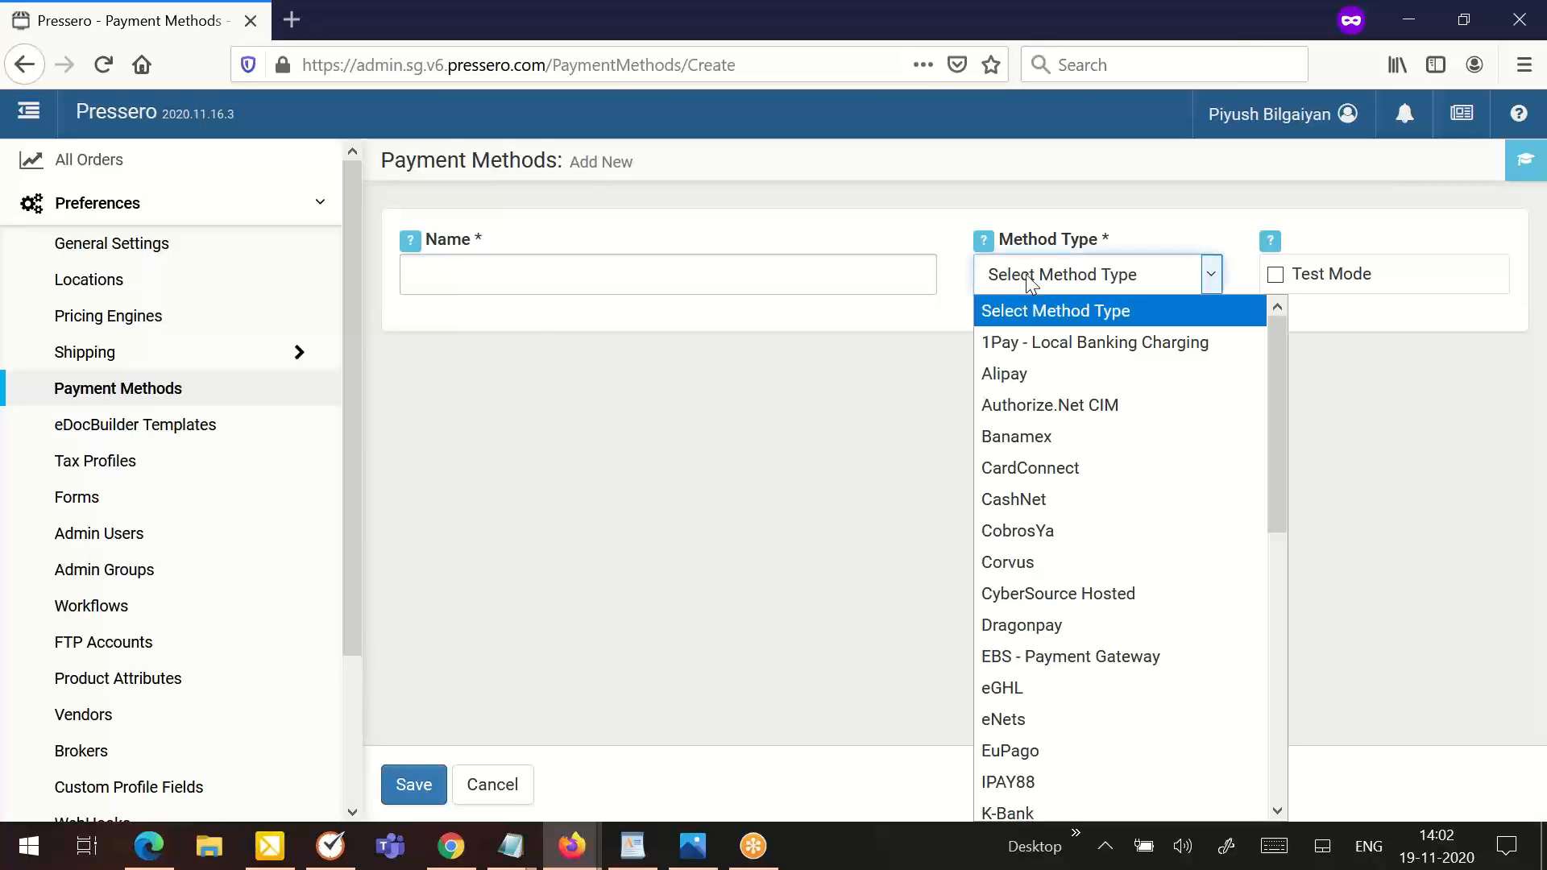
pyautogui.moveTo(1009, 343)
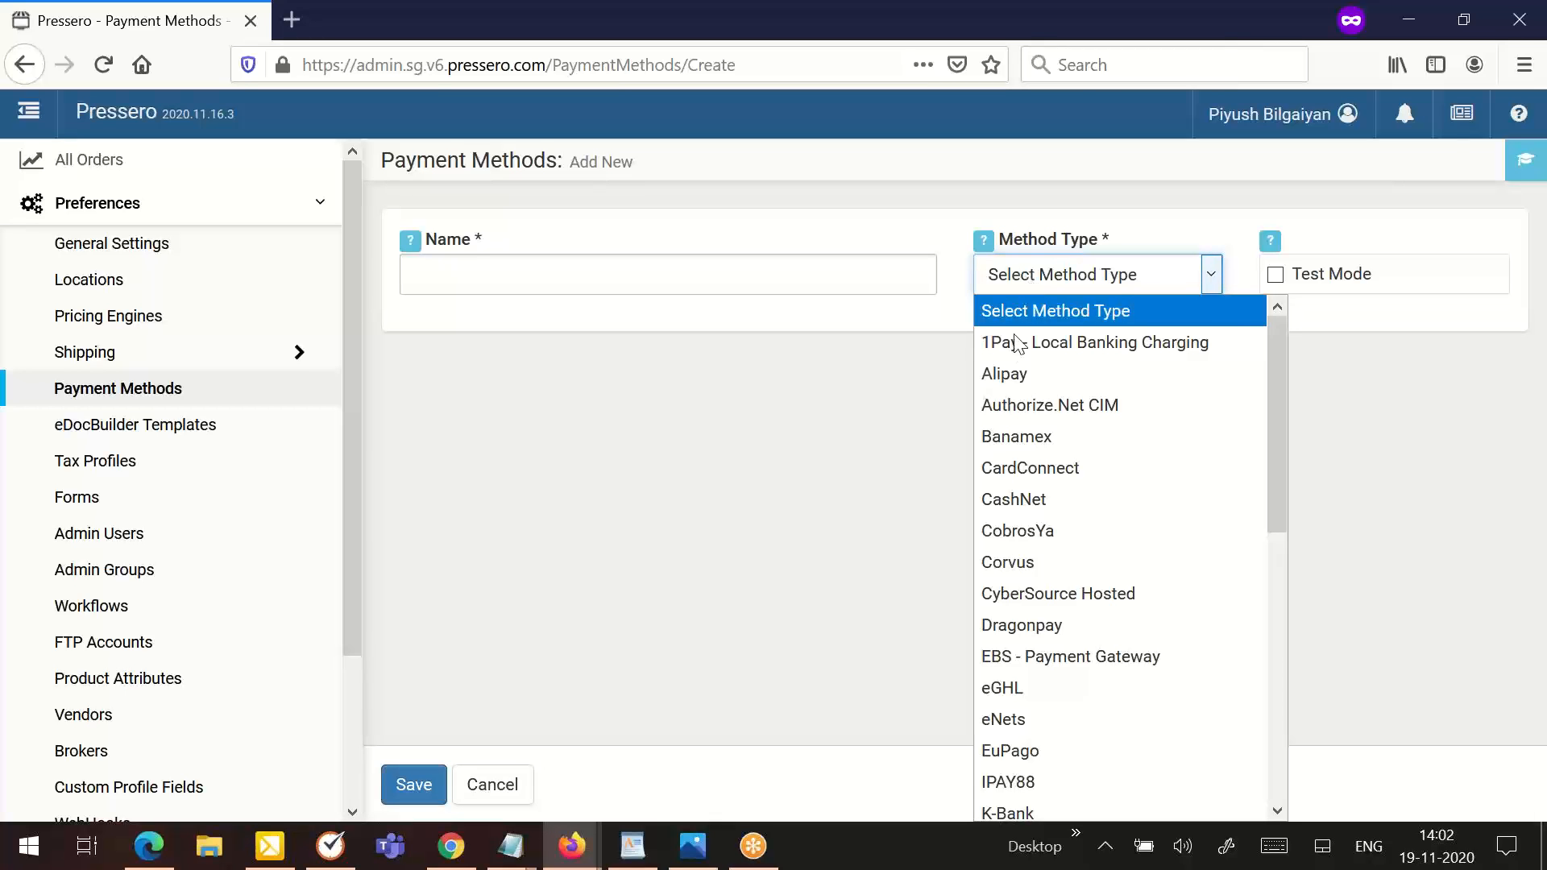
pyautogui.moveTo(1061, 374)
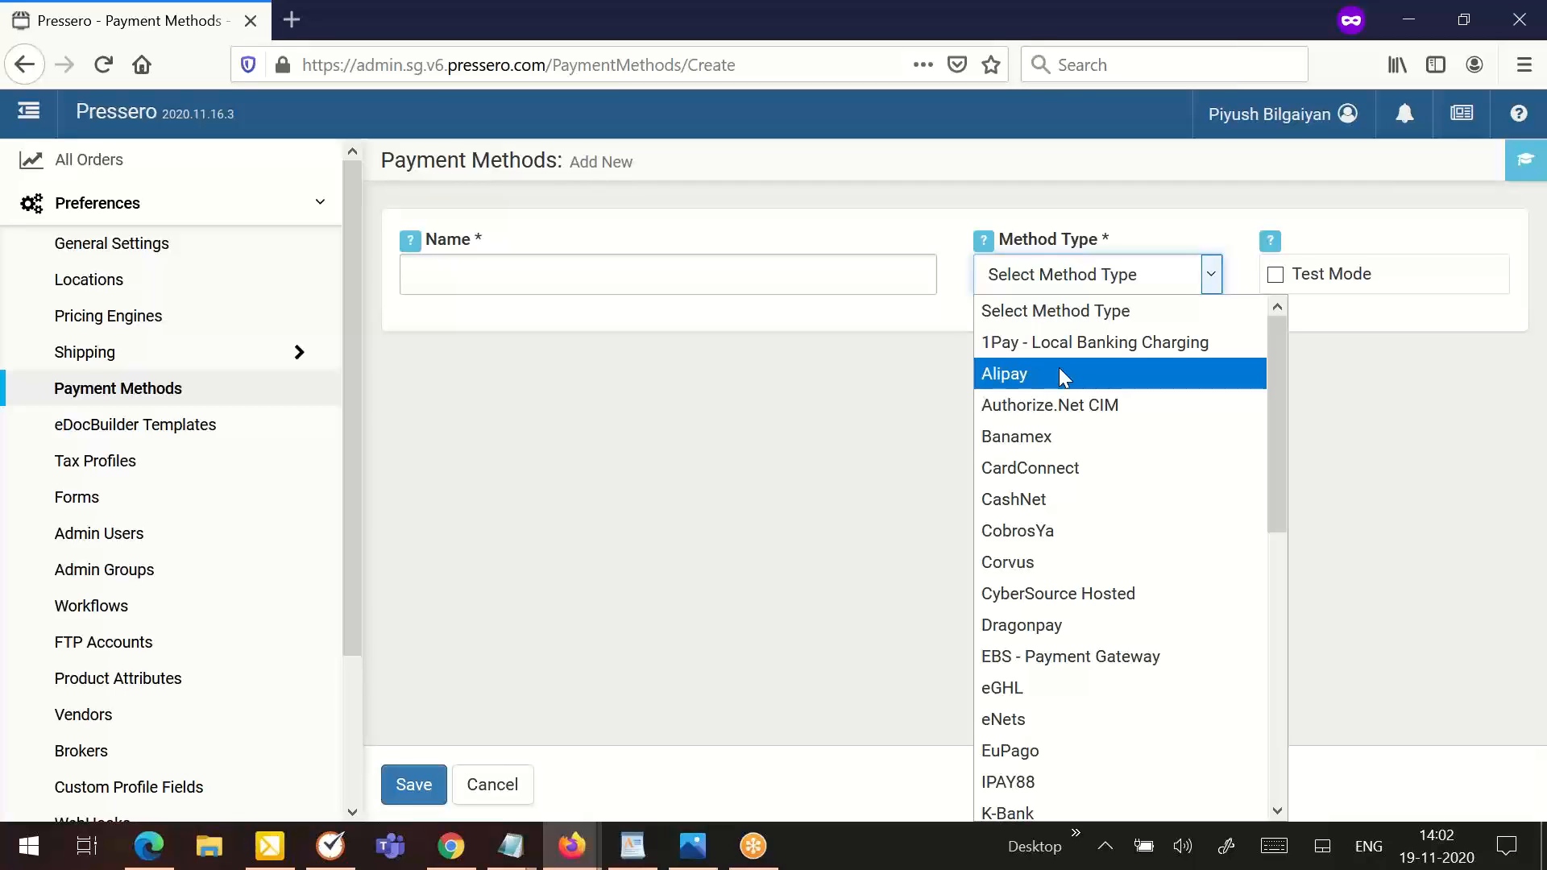
pyautogui.scroll(-3)
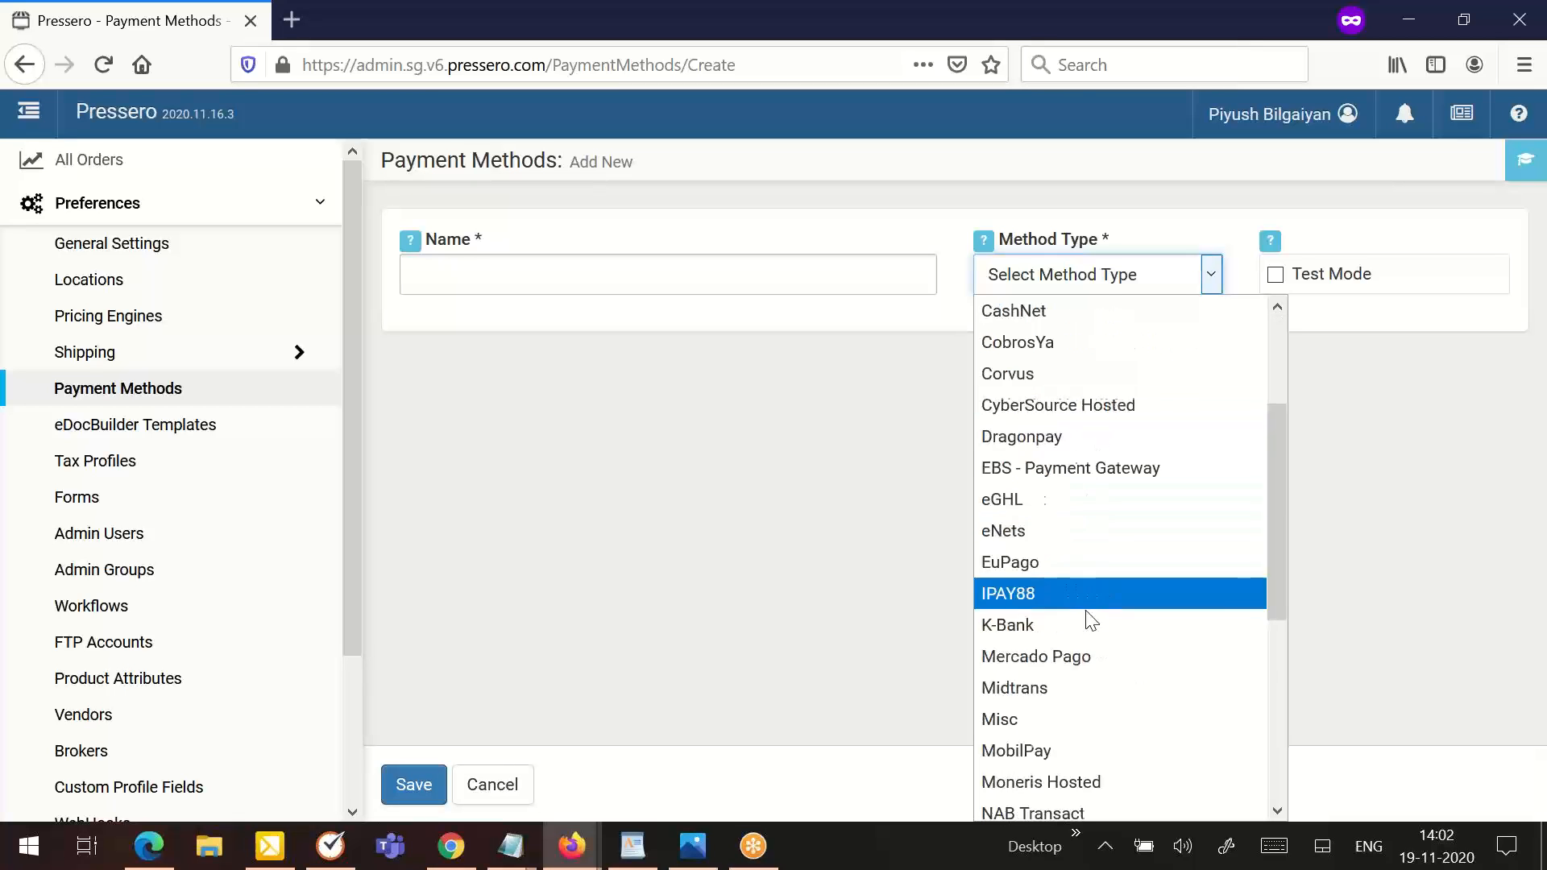
pyautogui.click(1000, 719)
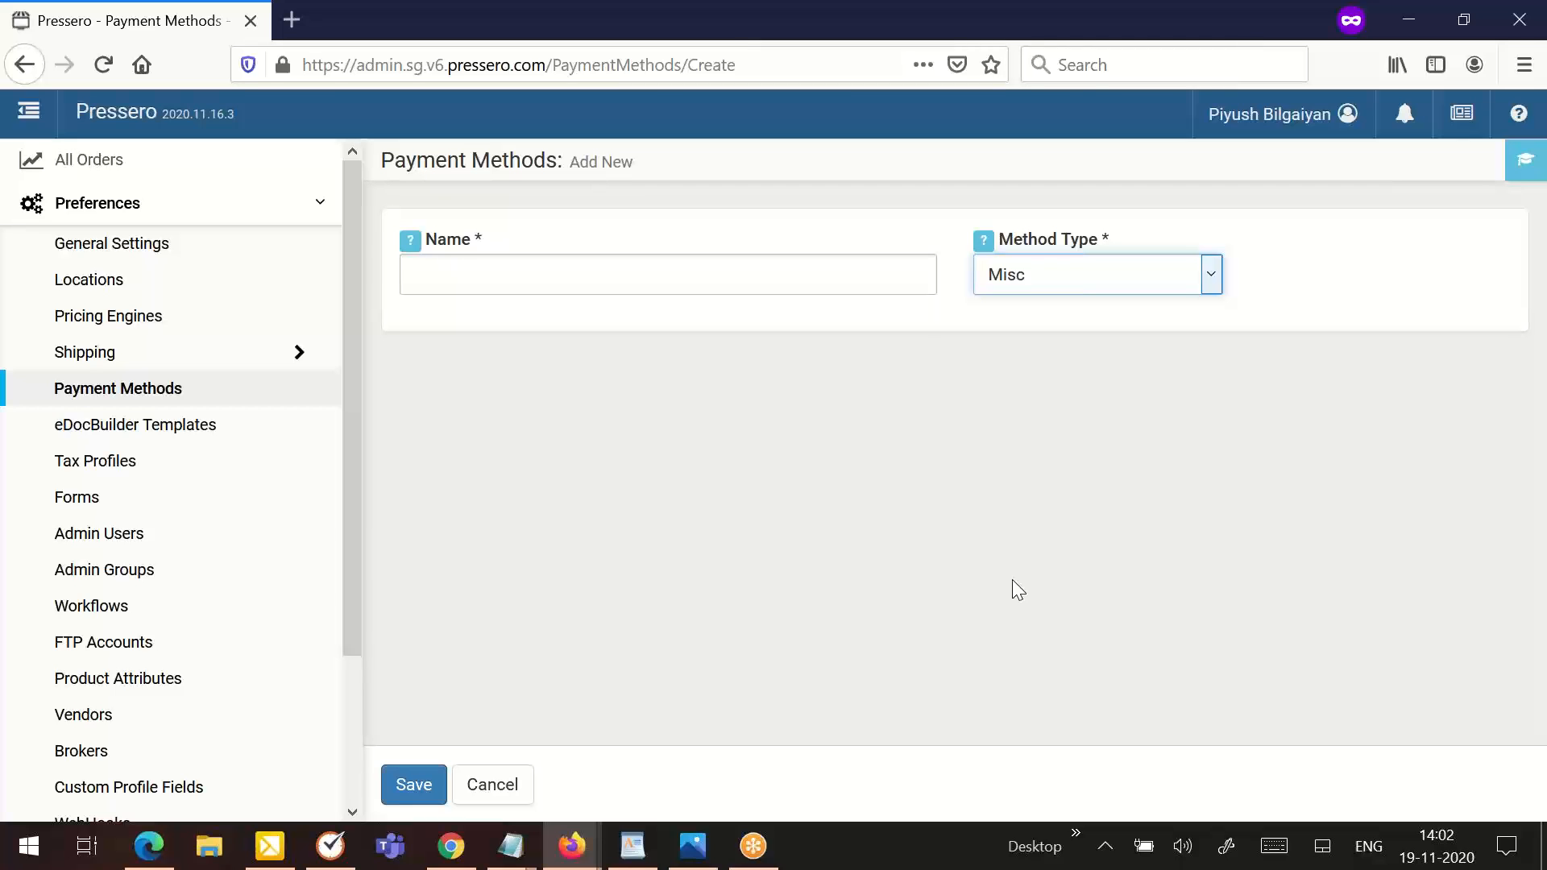
pyautogui.moveTo(1058, 319)
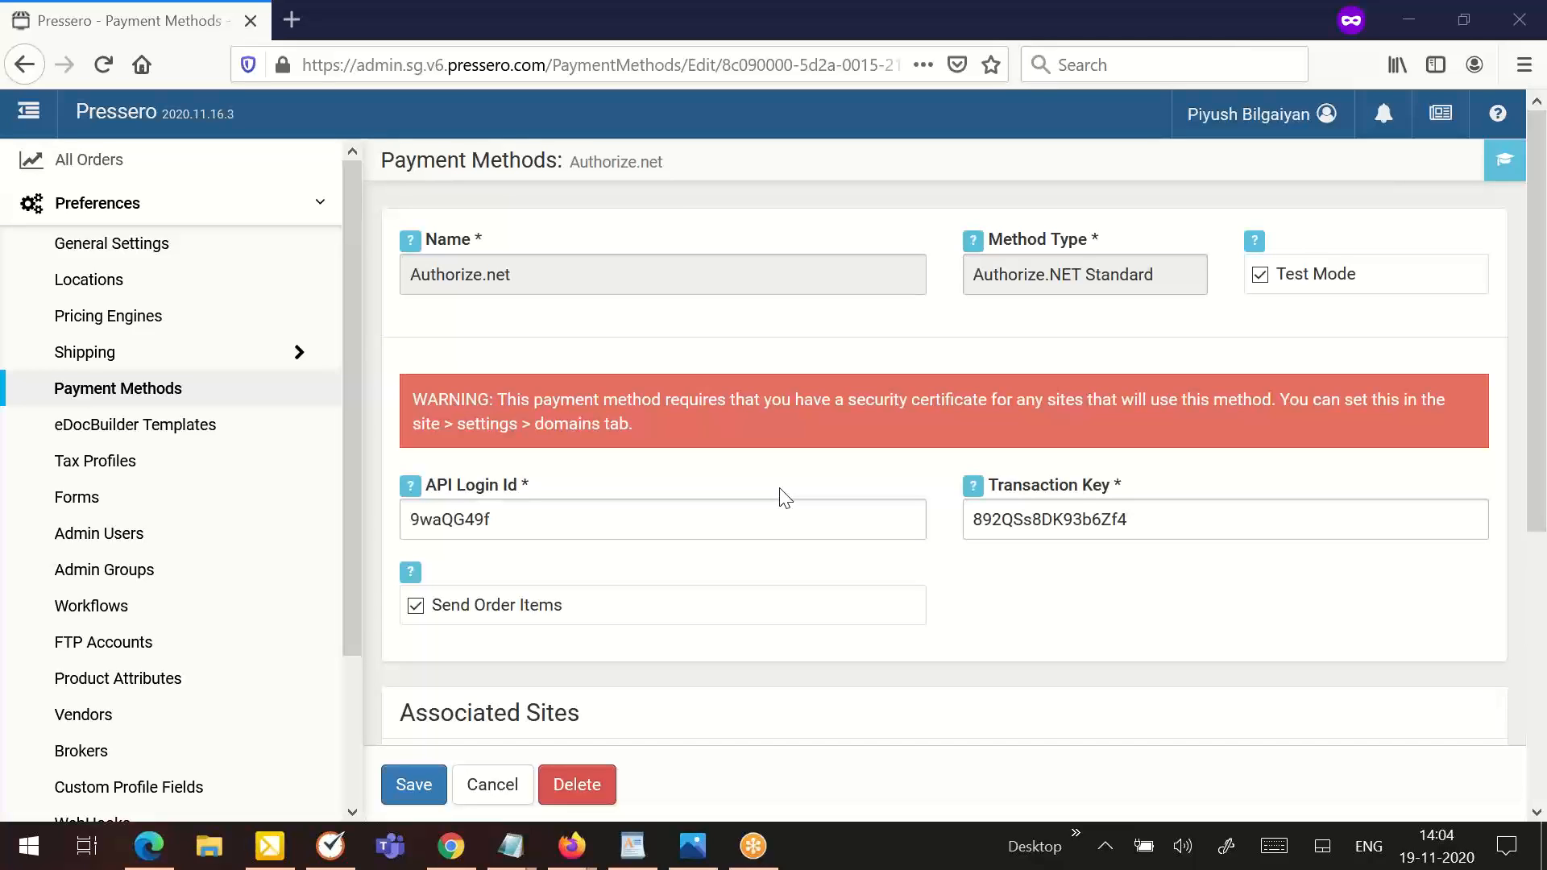
pyautogui.moveTo(1154, 202)
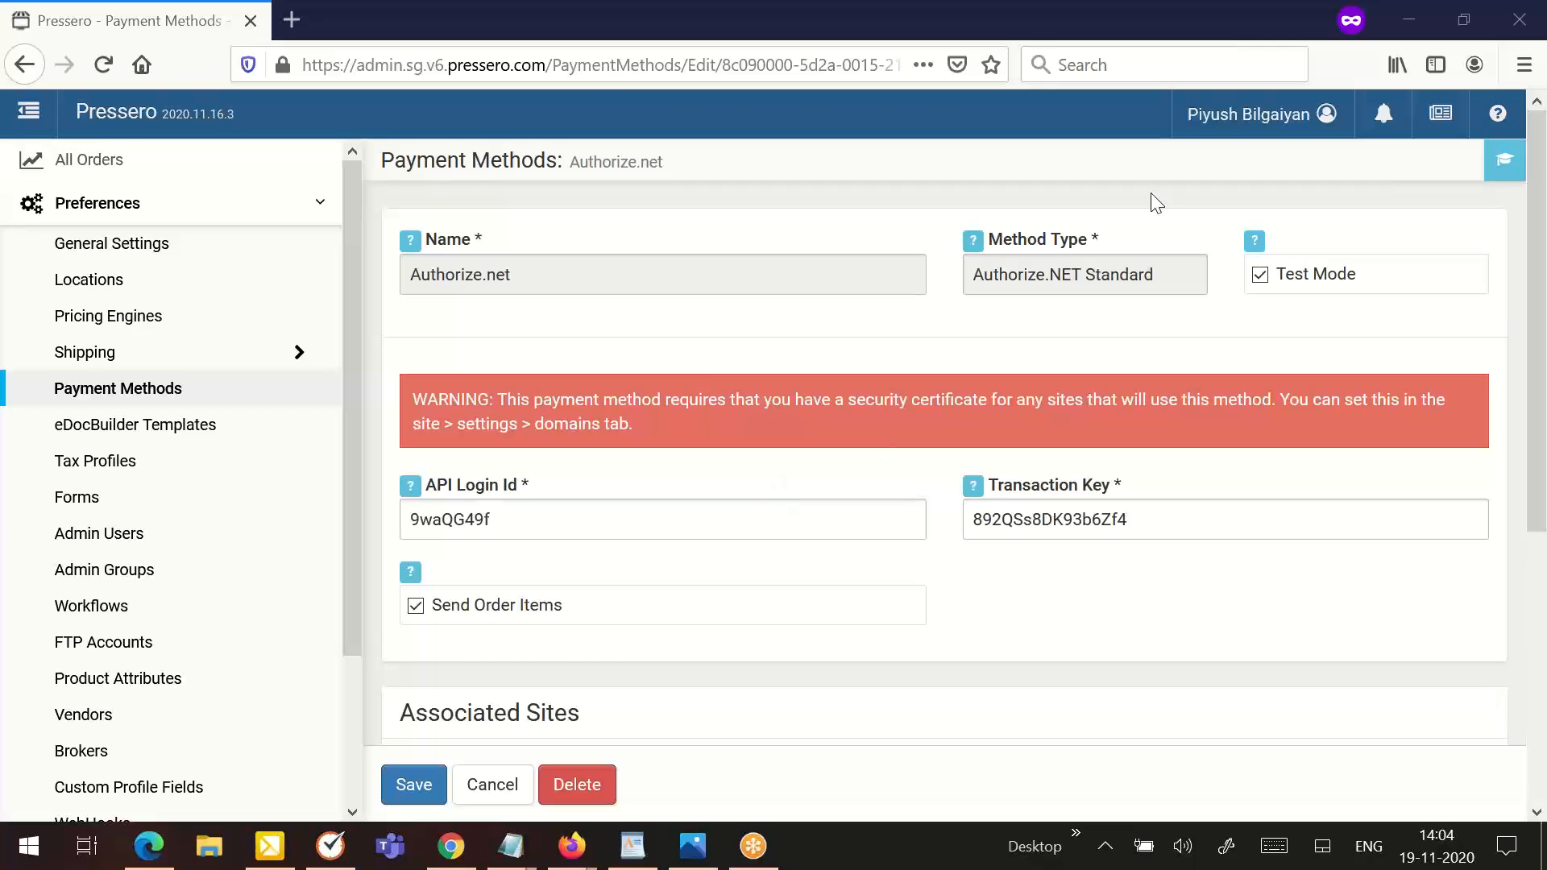
# Step: Turn off Test Mode on the Authorize.net payment method
pyautogui.doubleClick(1292, 274)
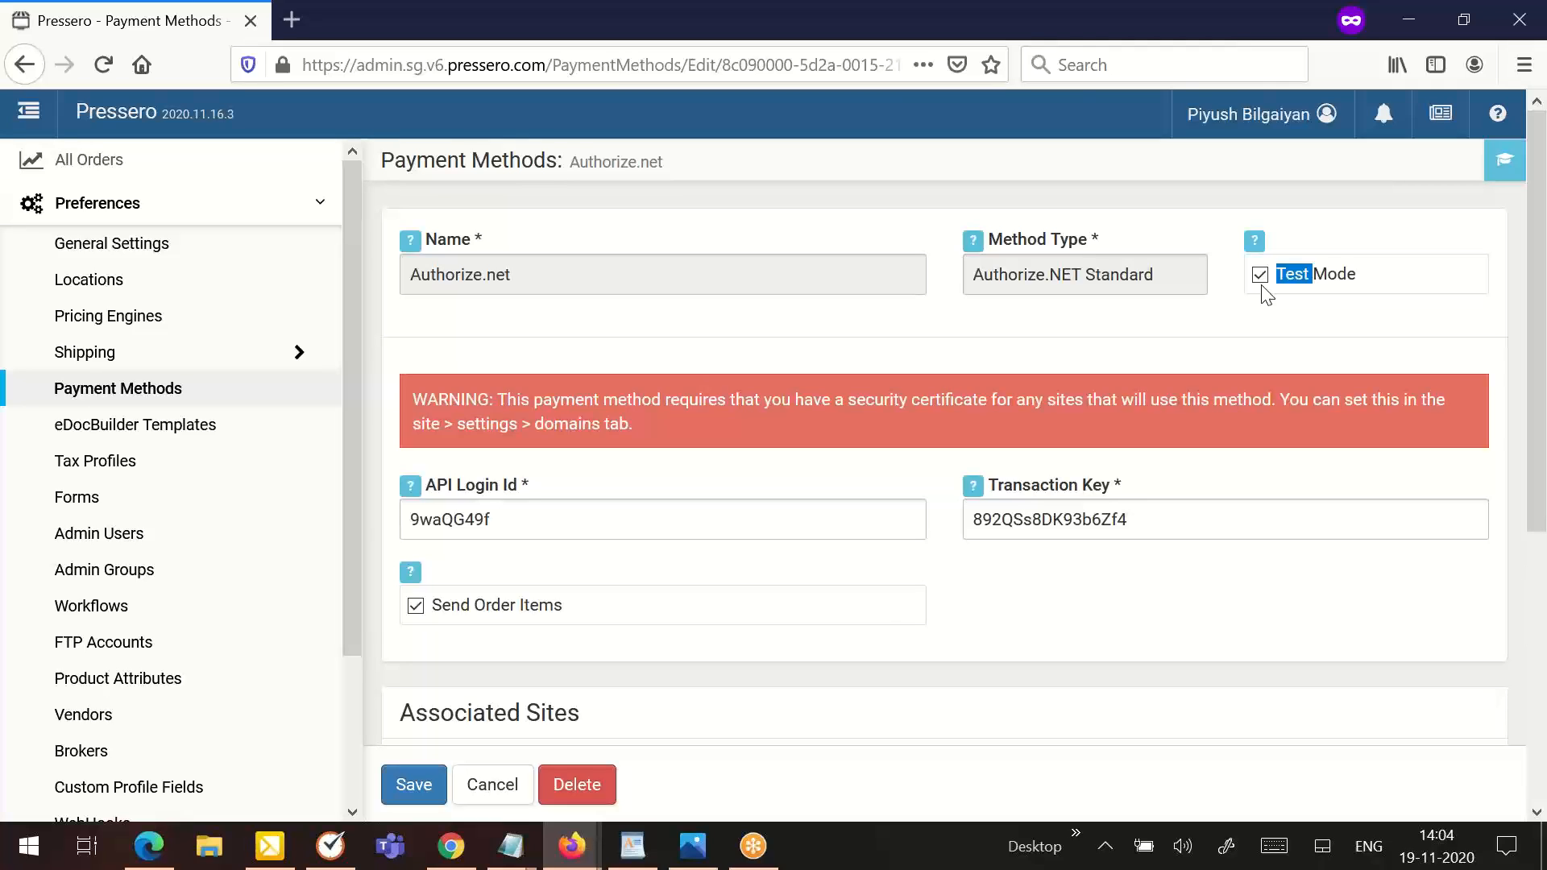
pyautogui.click(1260, 274)
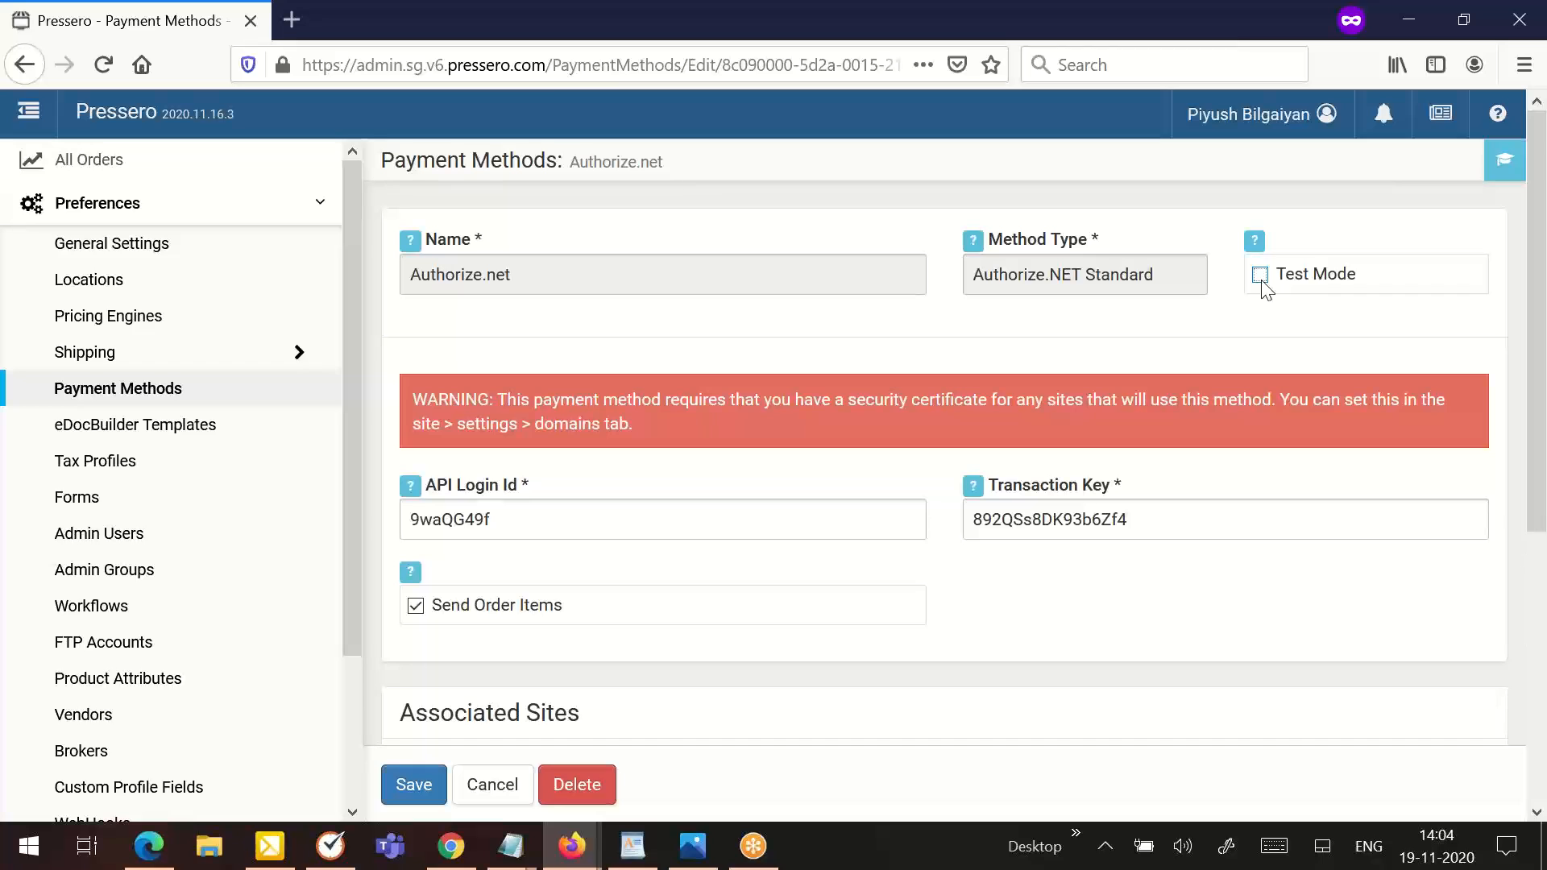
pyautogui.click(1260, 274)
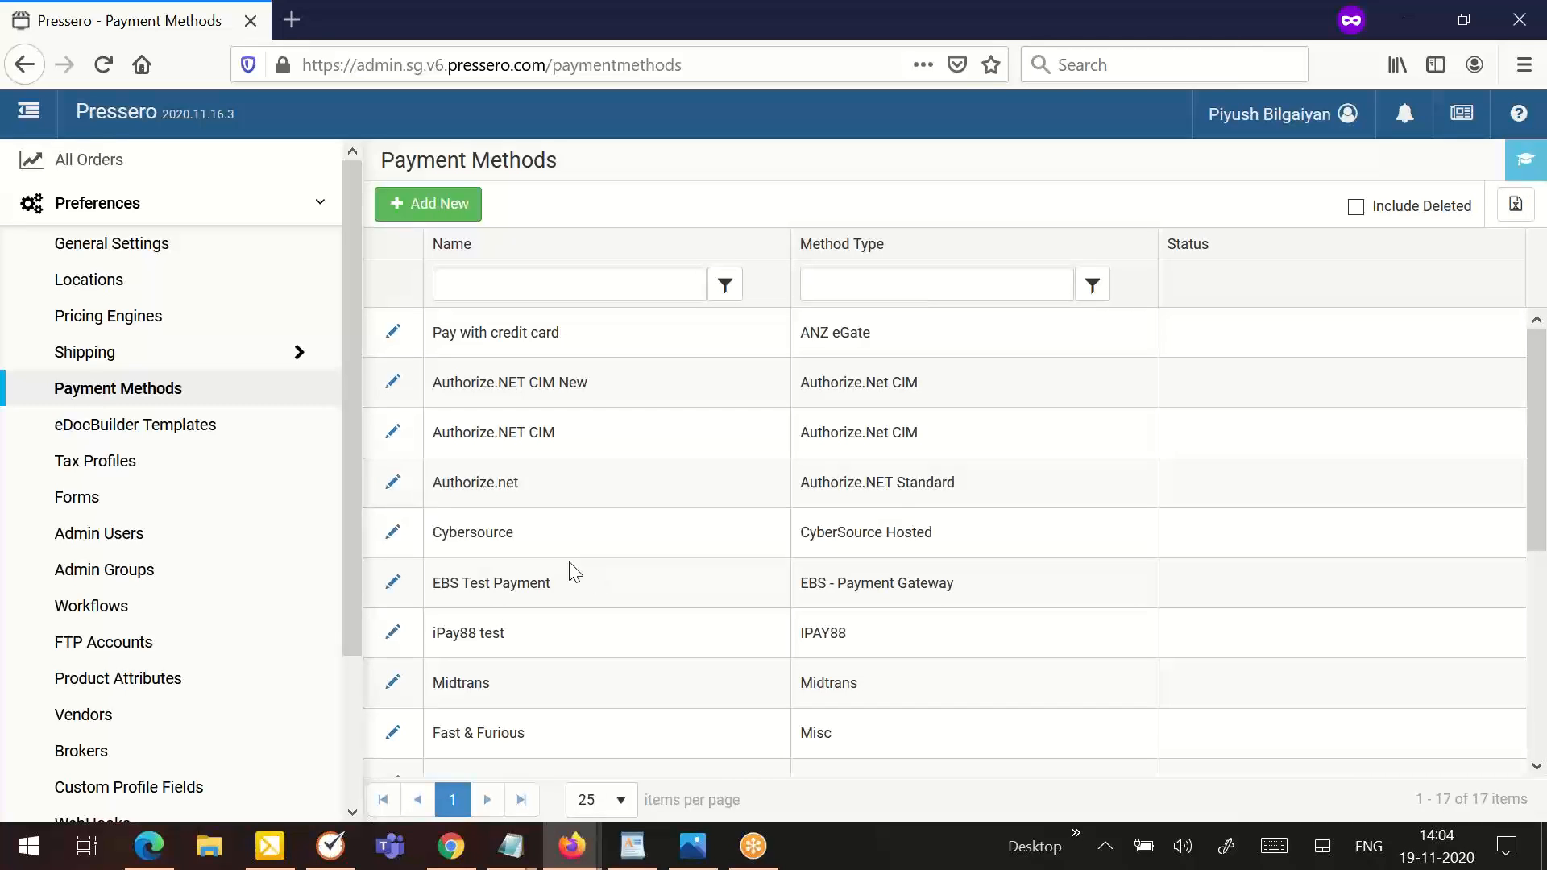
pyautogui.moveTo(393, 336)
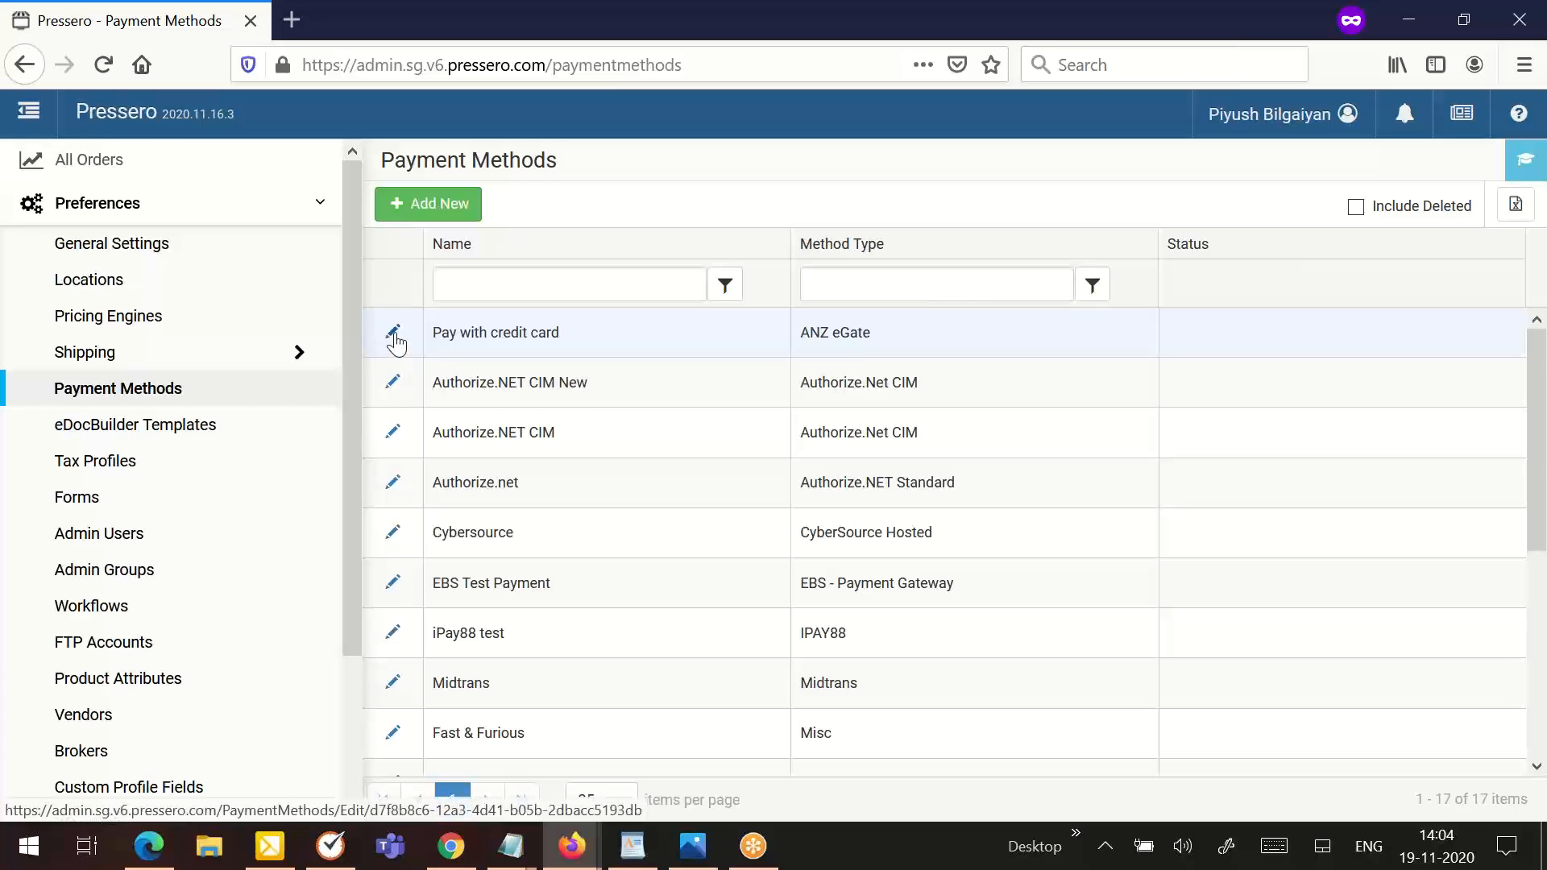
# Step: Edit the 'Pay with credit card' method to view its ANZ eGate merchant settings
pyautogui.click(393, 332)
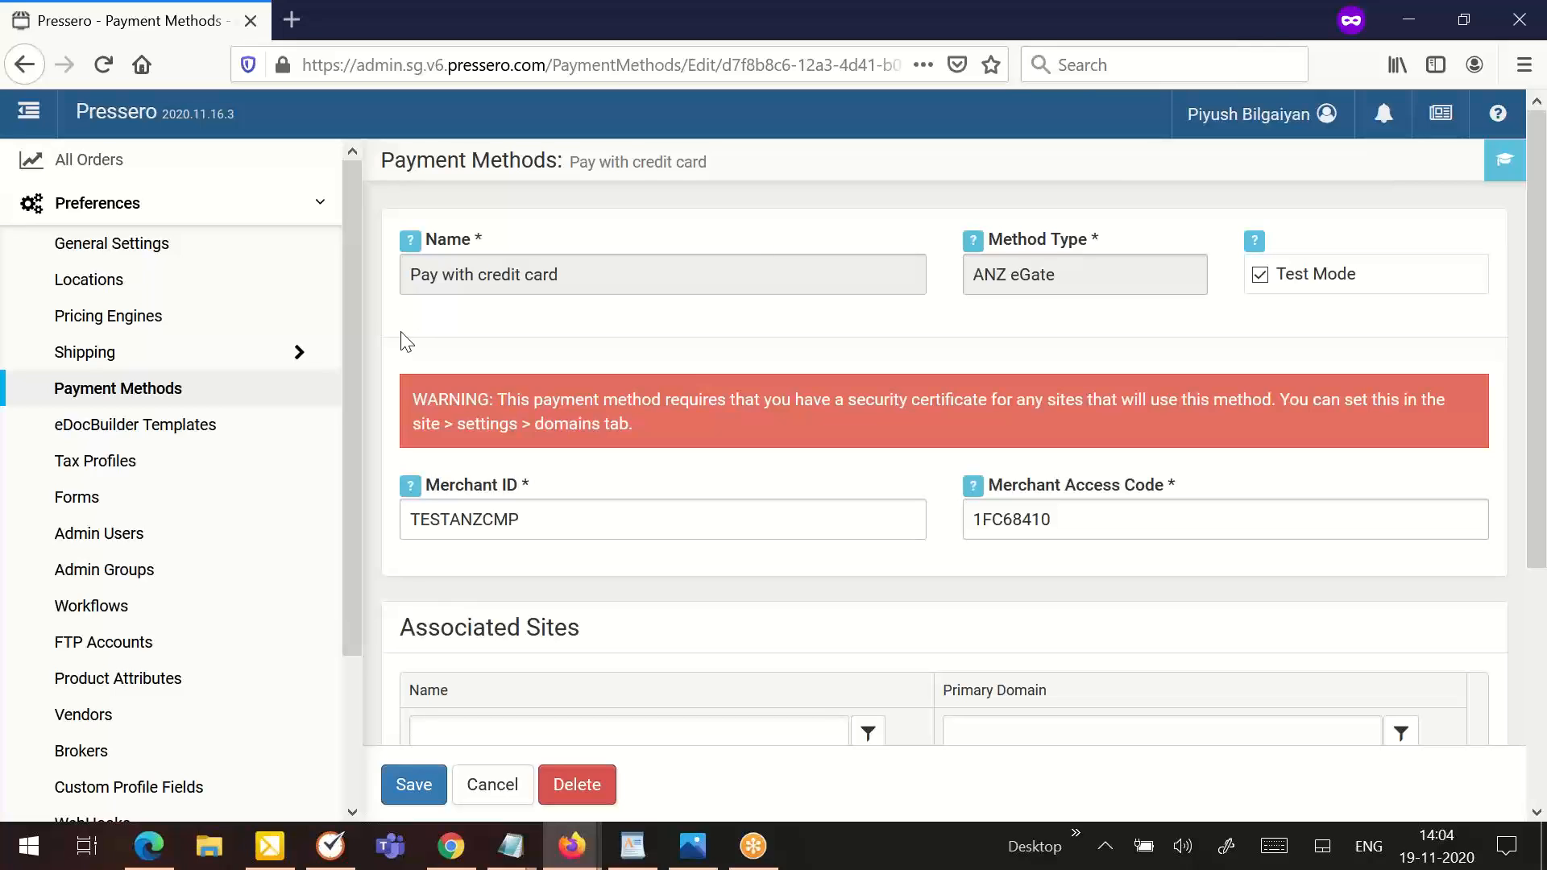
pyautogui.moveTo(1235, 584)
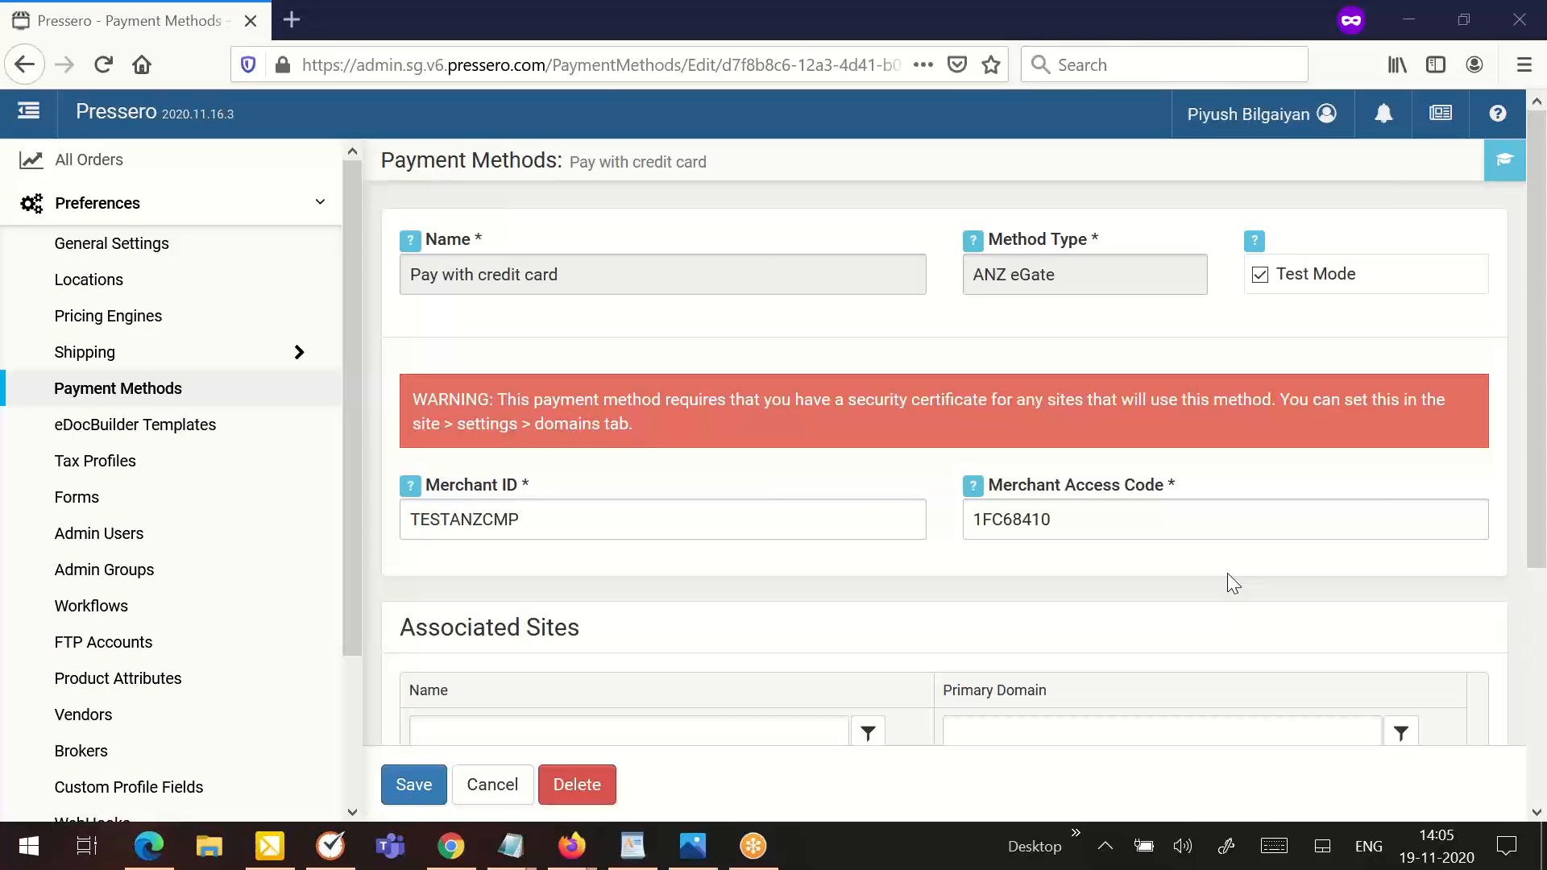
pyautogui.moveTo(444, 561)
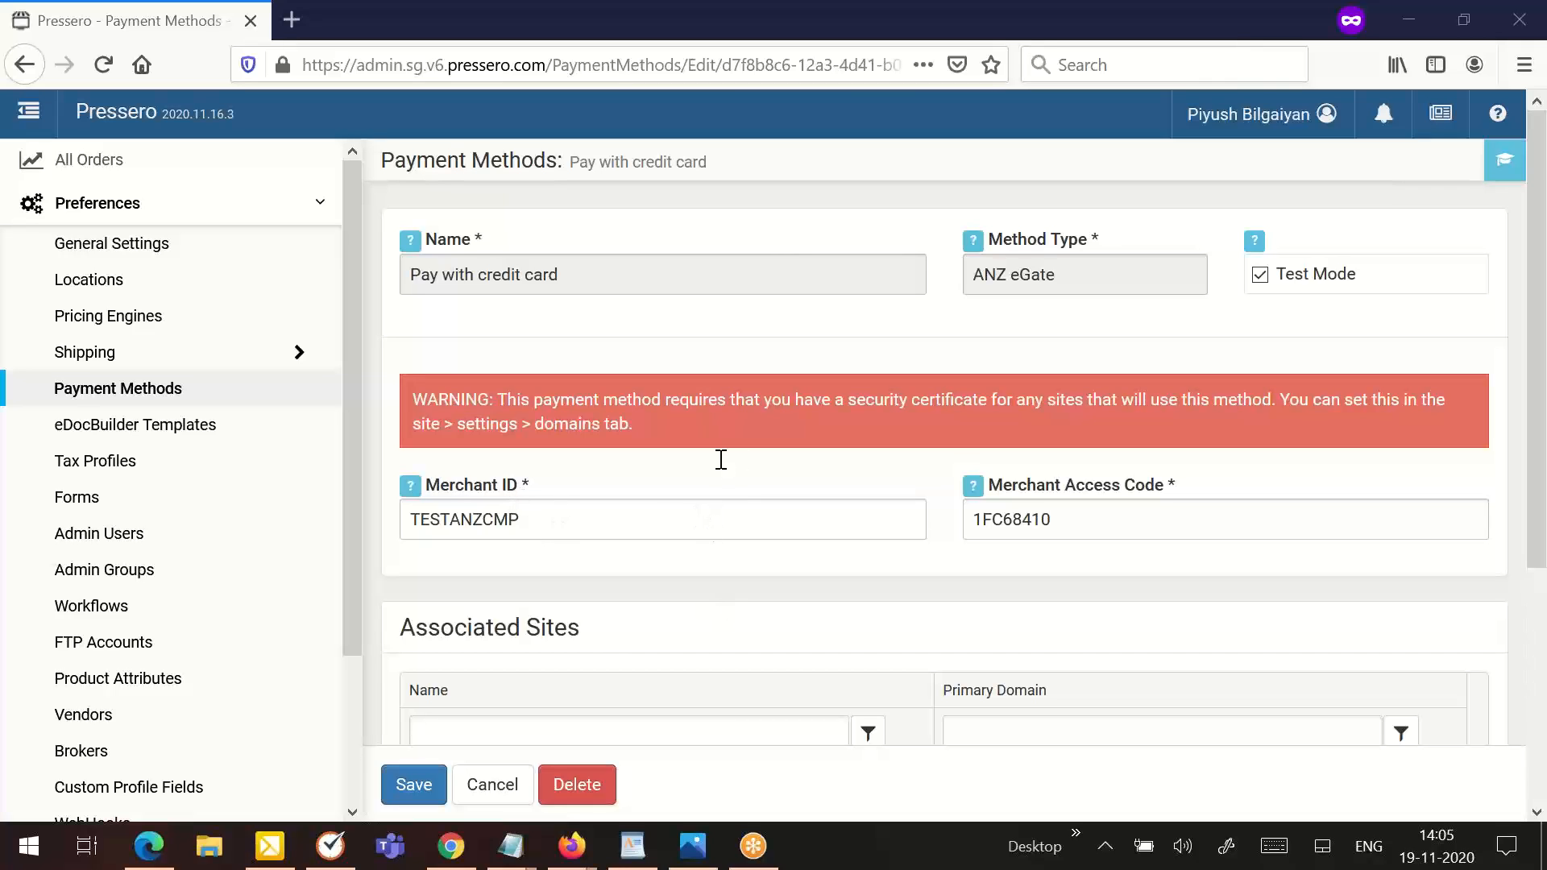
pyautogui.moveTo(1495, 479)
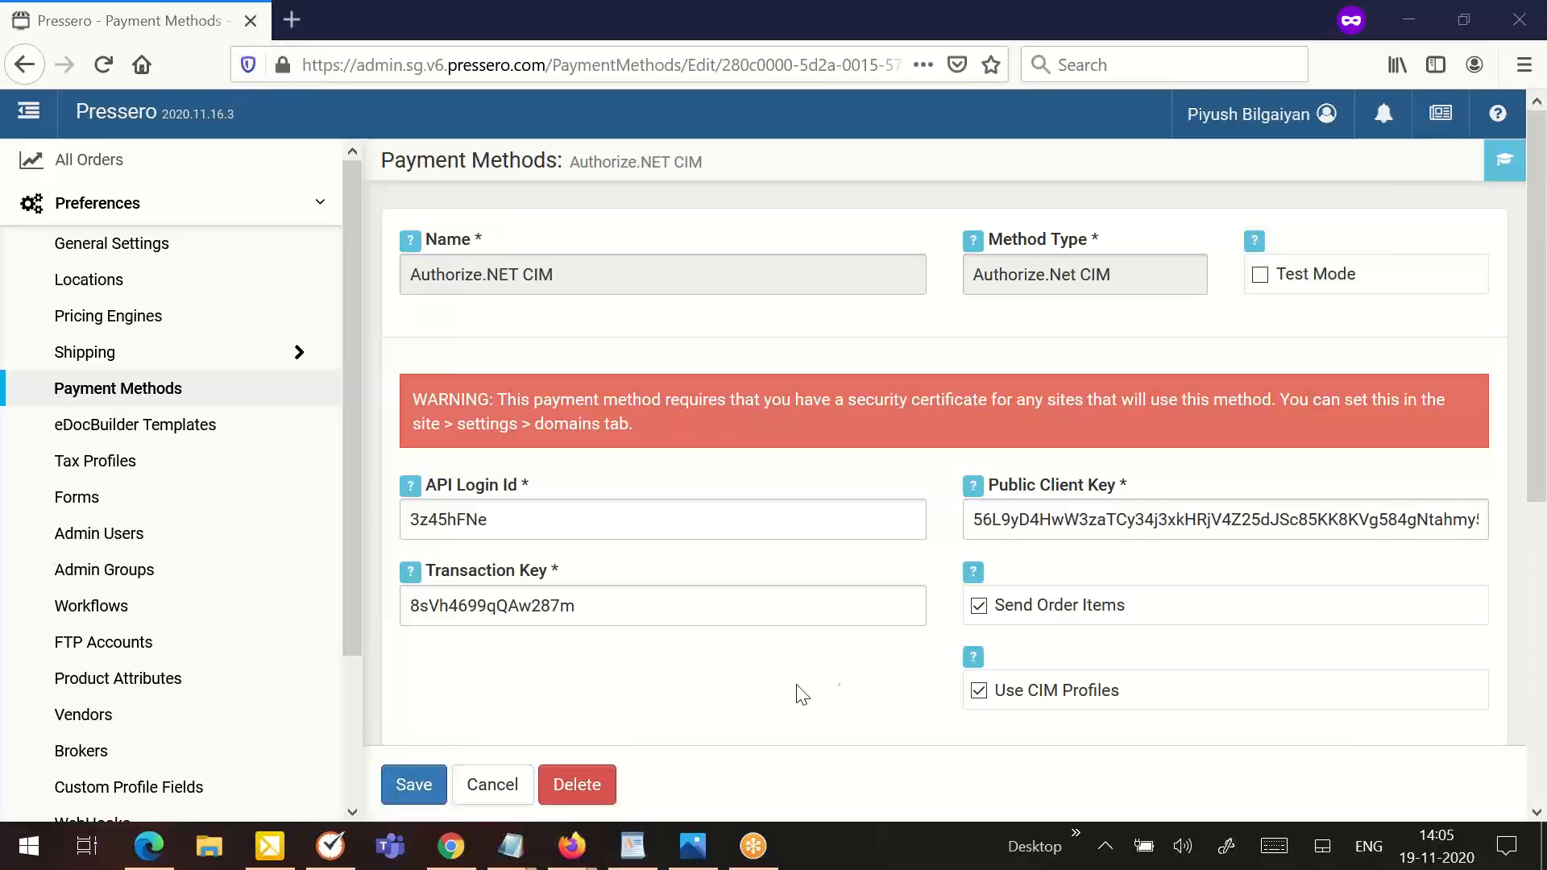
pyautogui.moveTo(709, 703)
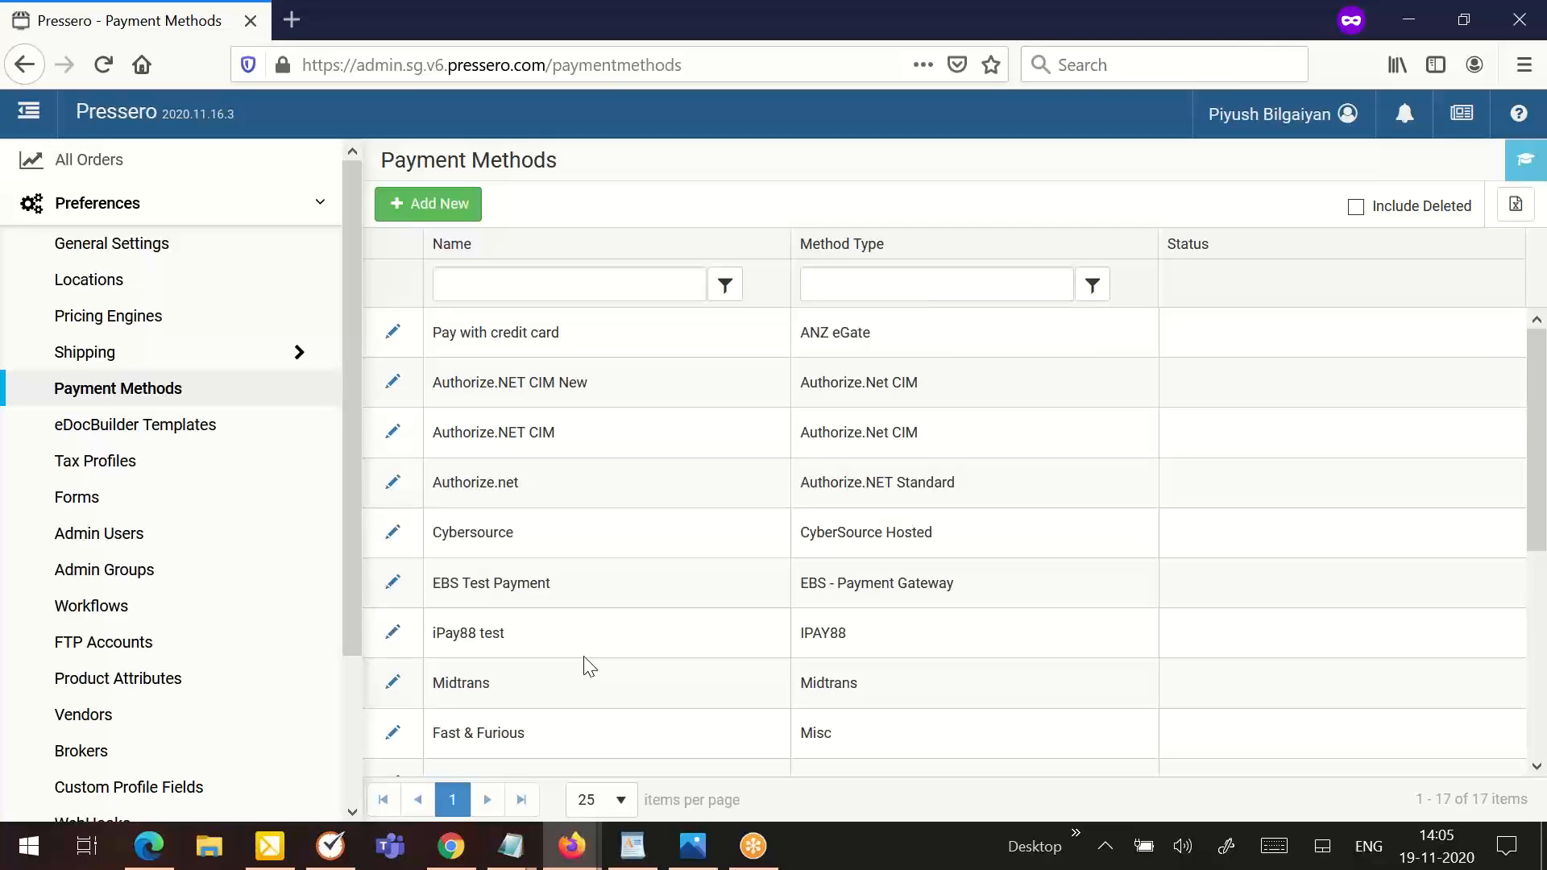
pyautogui.moveTo(398, 461)
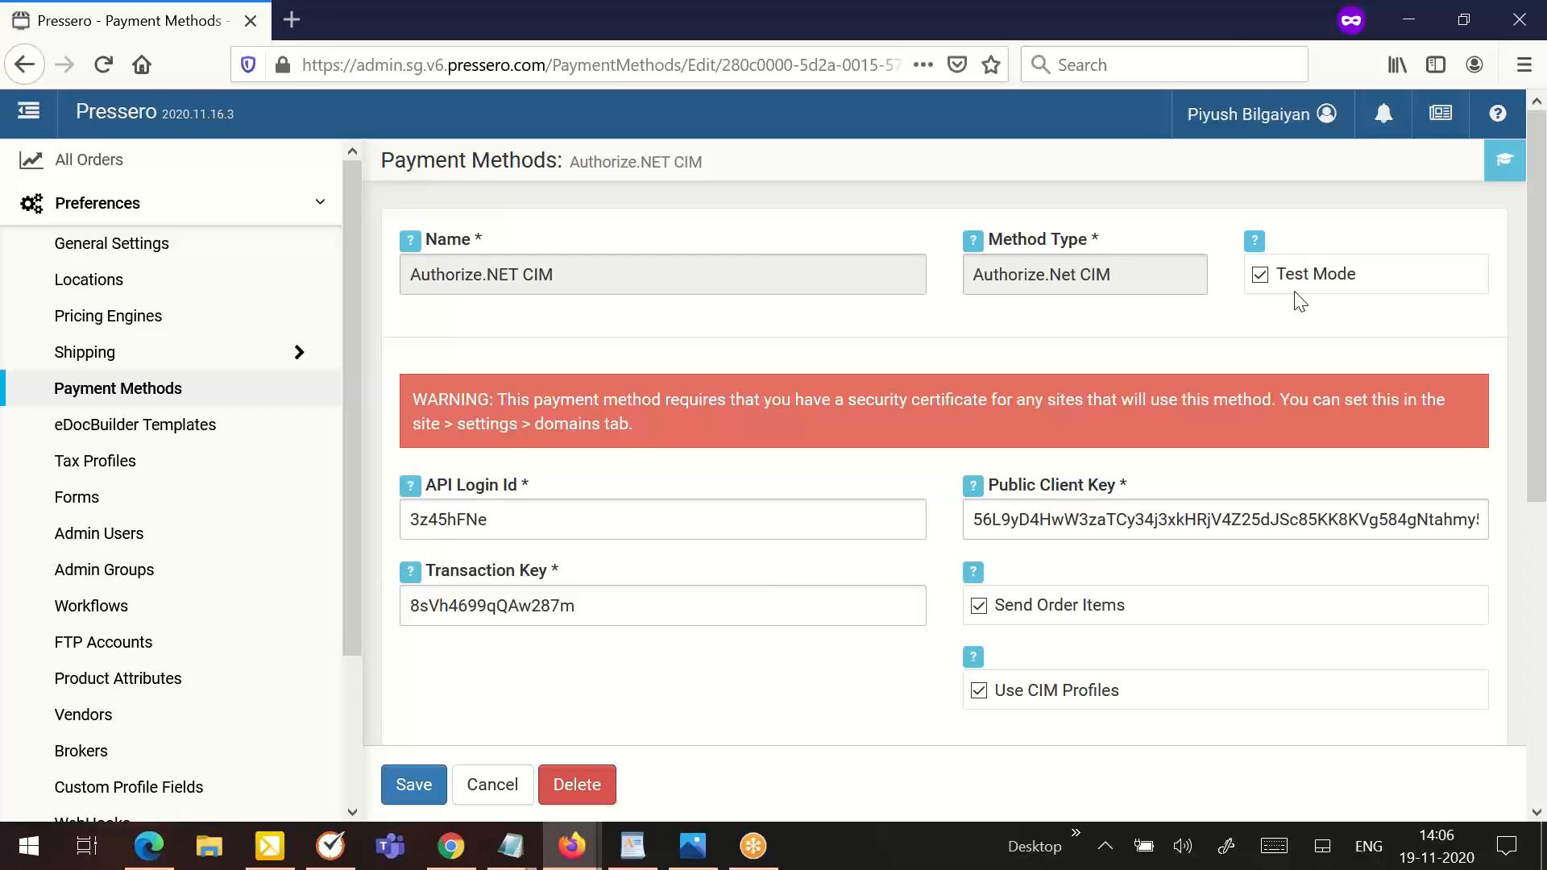
pyautogui.moveTo(1174, 384)
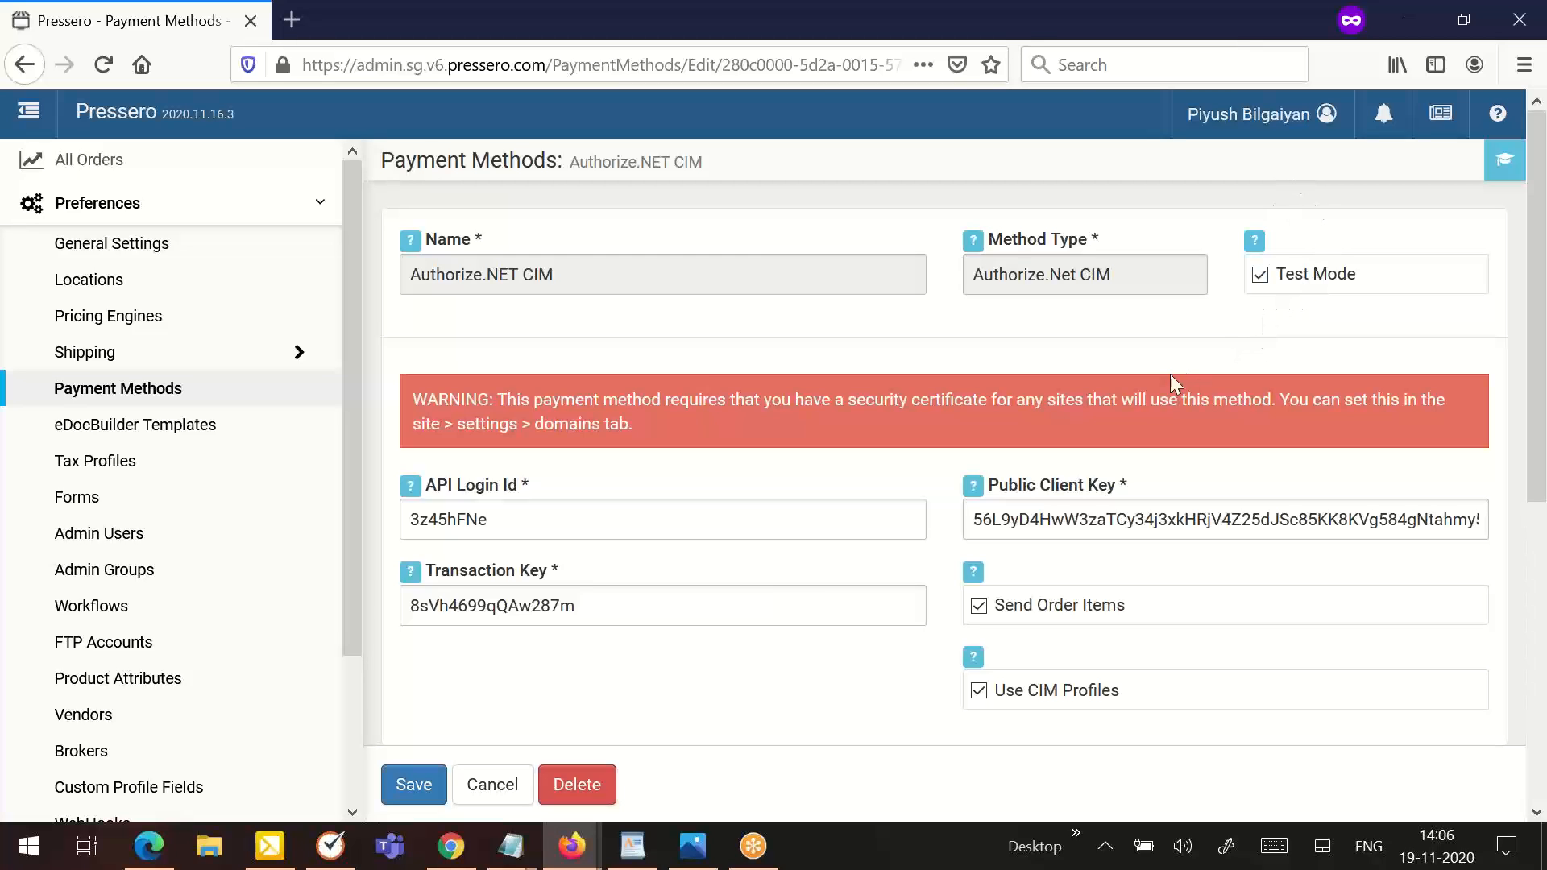
pyautogui.moveTo(1517, 451)
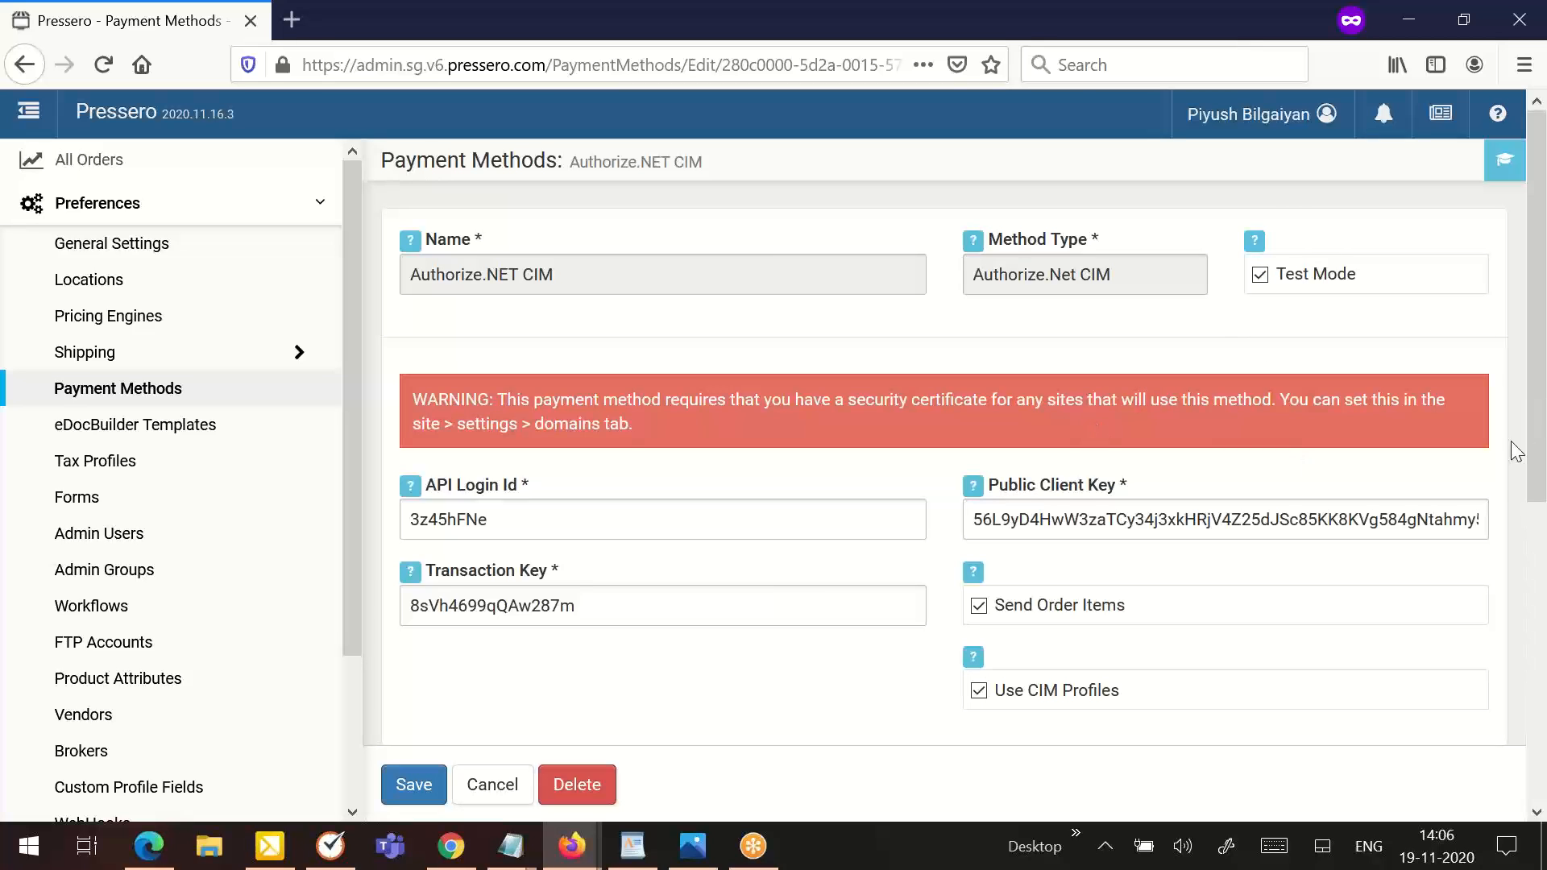